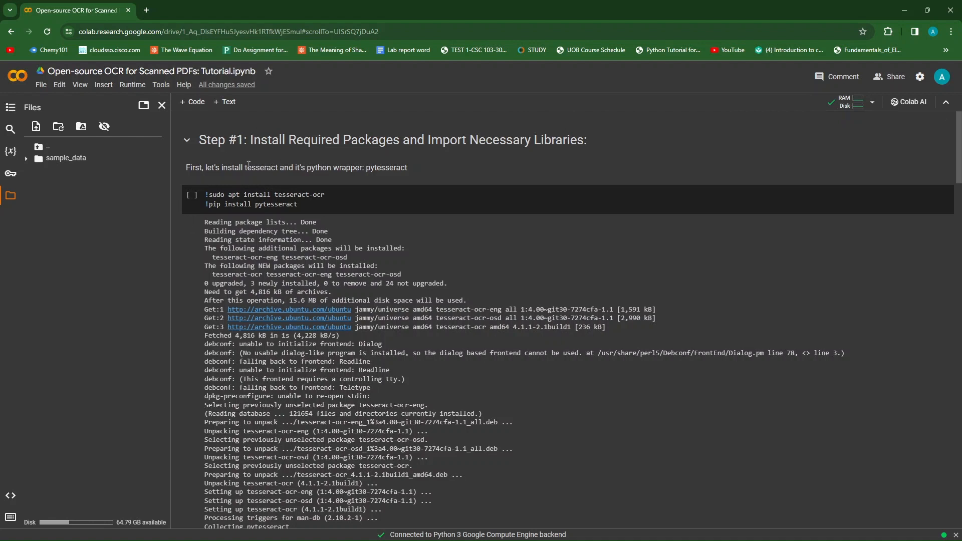
mouse_move(254, 184)
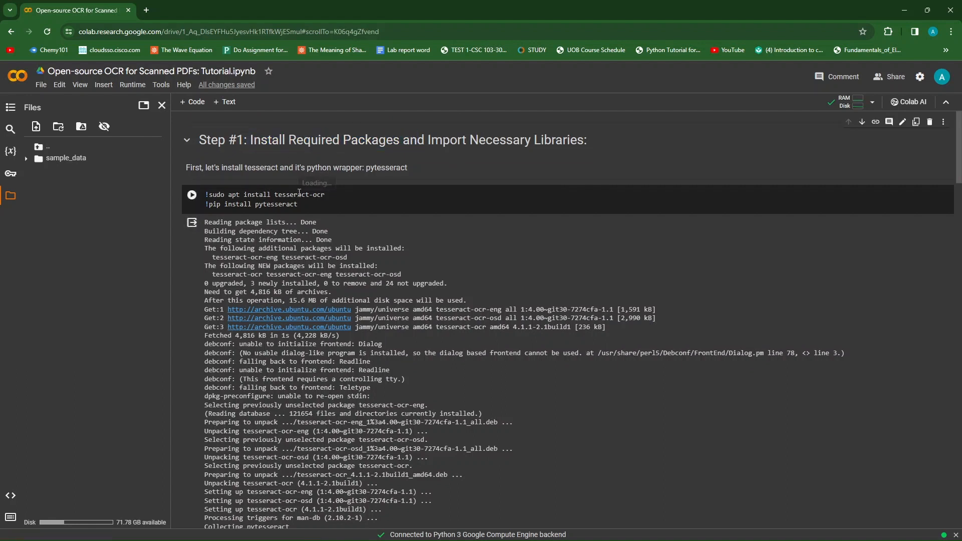
Step: Run the tesseract/pytesseract install cell, then the fitz, PyPDF2 and PyMuPDF install cell
double_click(292, 195)
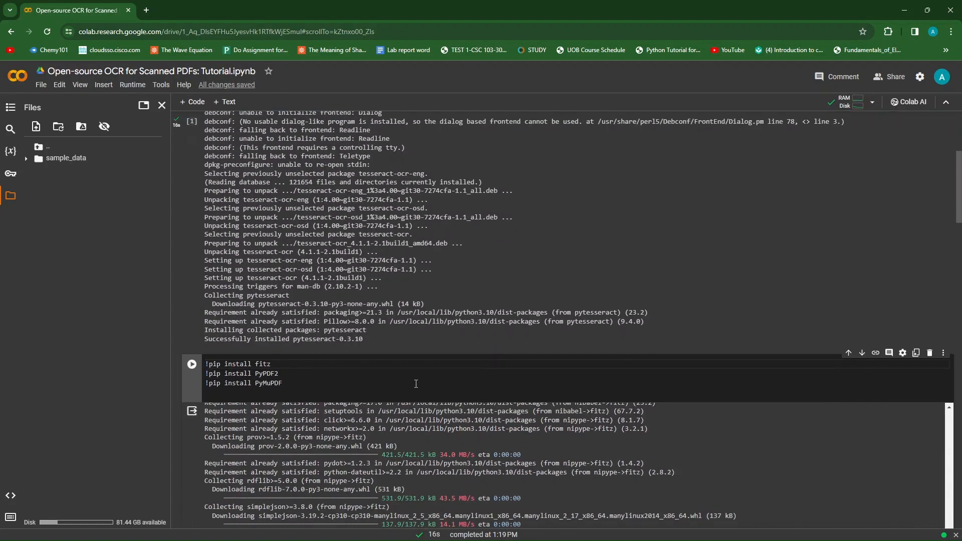
mouse_move(393, 378)
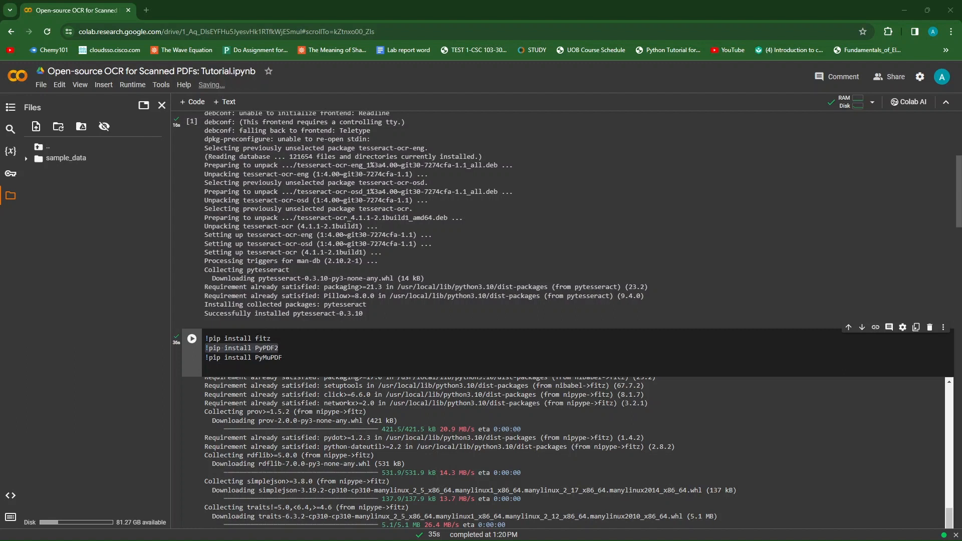
scroll("down", 3)
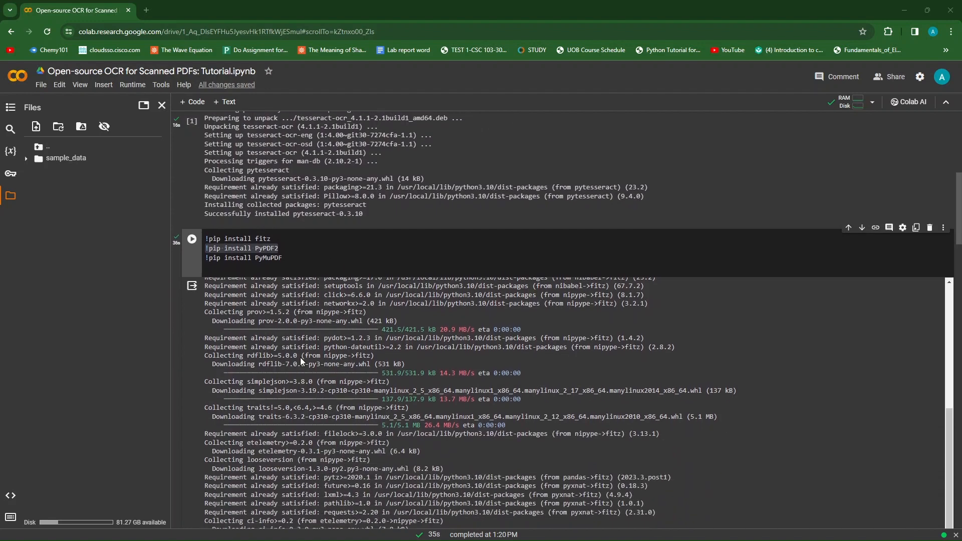
scroll("down", 3)
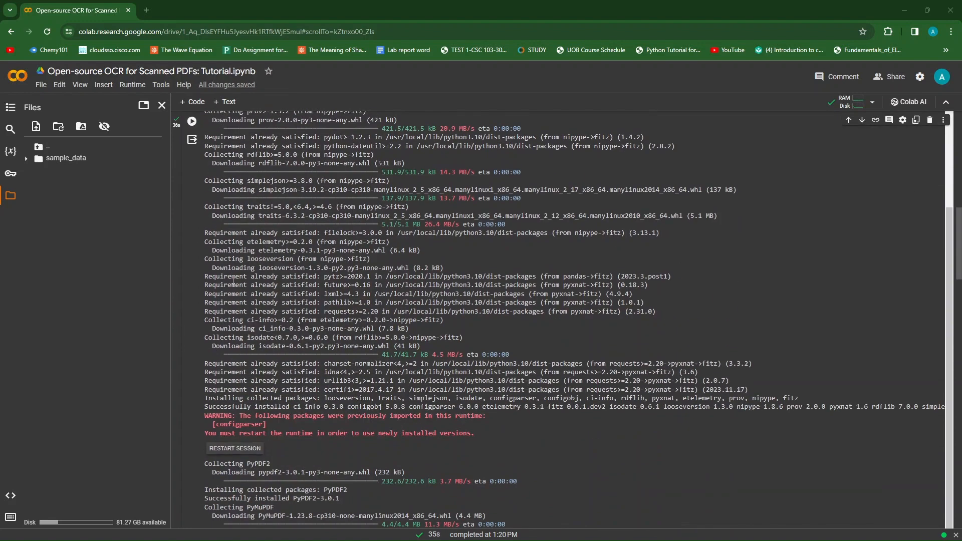
scroll("down", 3)
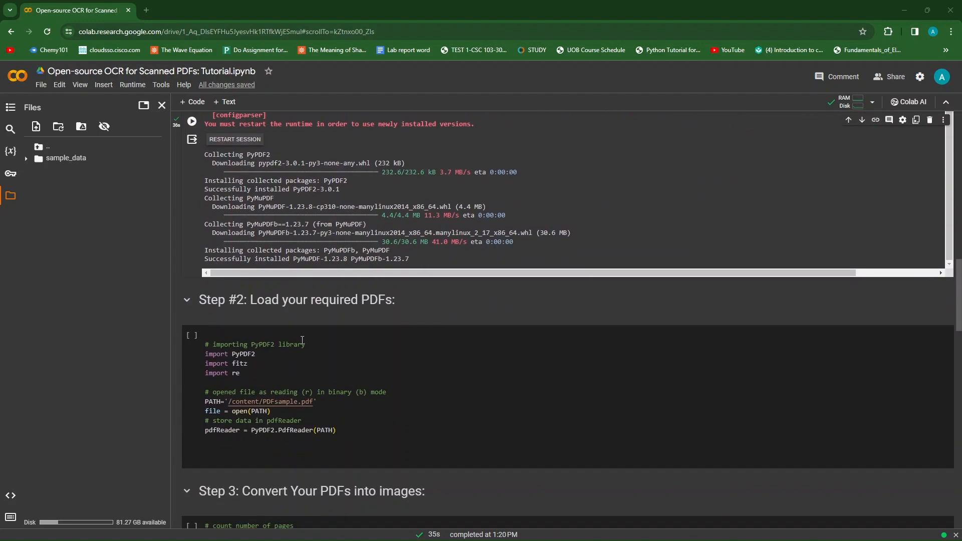
scroll("down", 3)
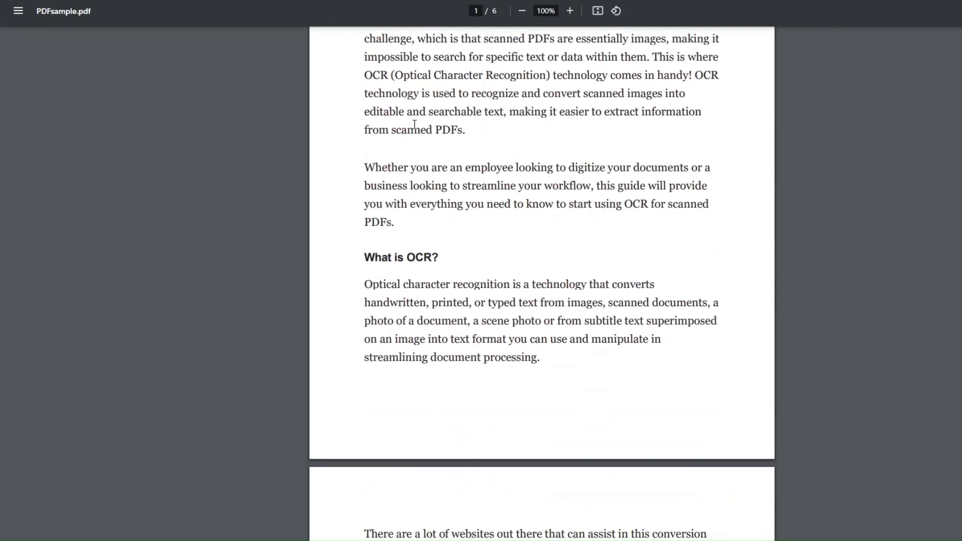
scroll("up", 3)
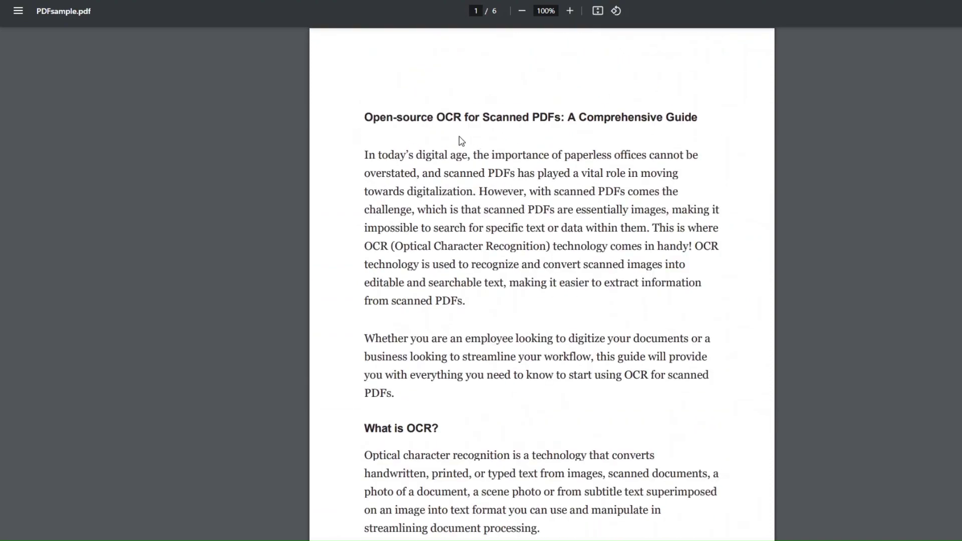
scroll("down", 3)
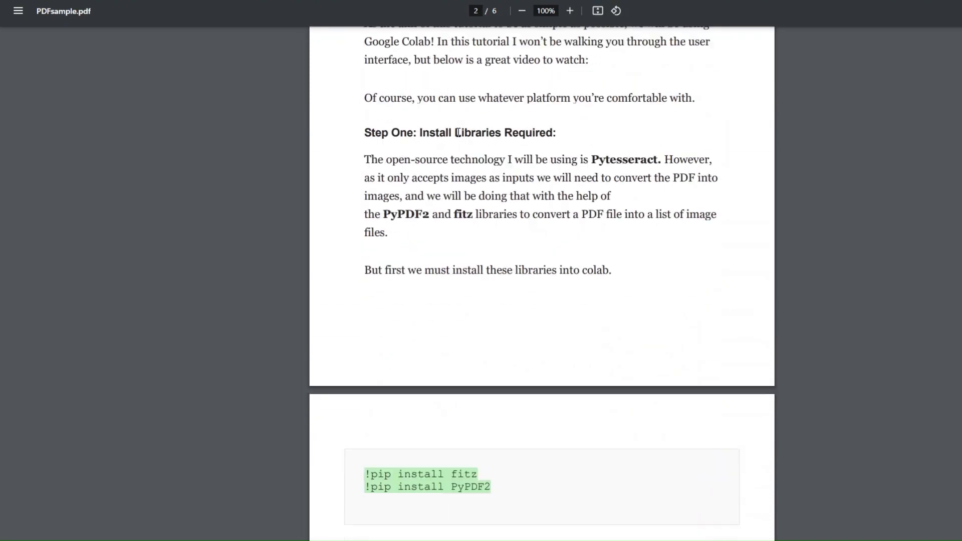
scroll("down", 3)
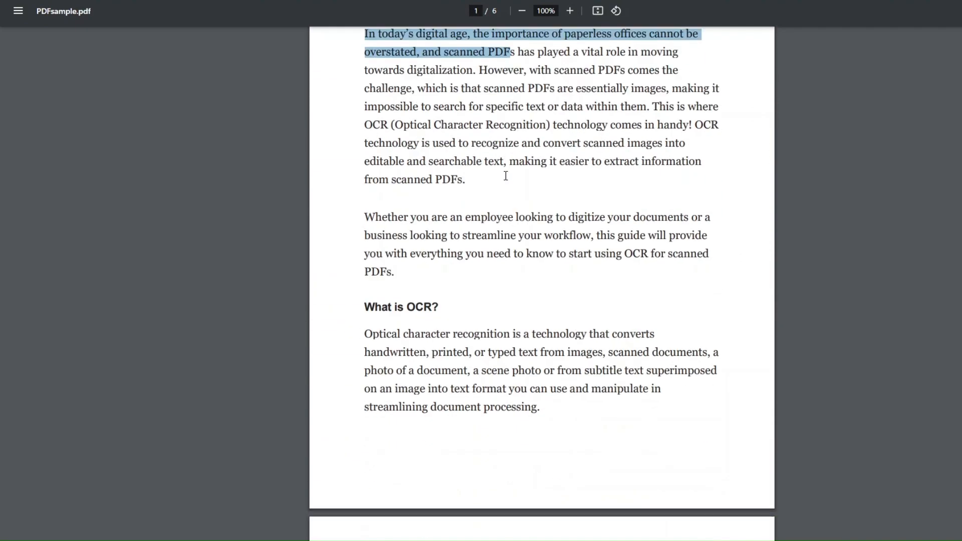
scroll("down", 3)
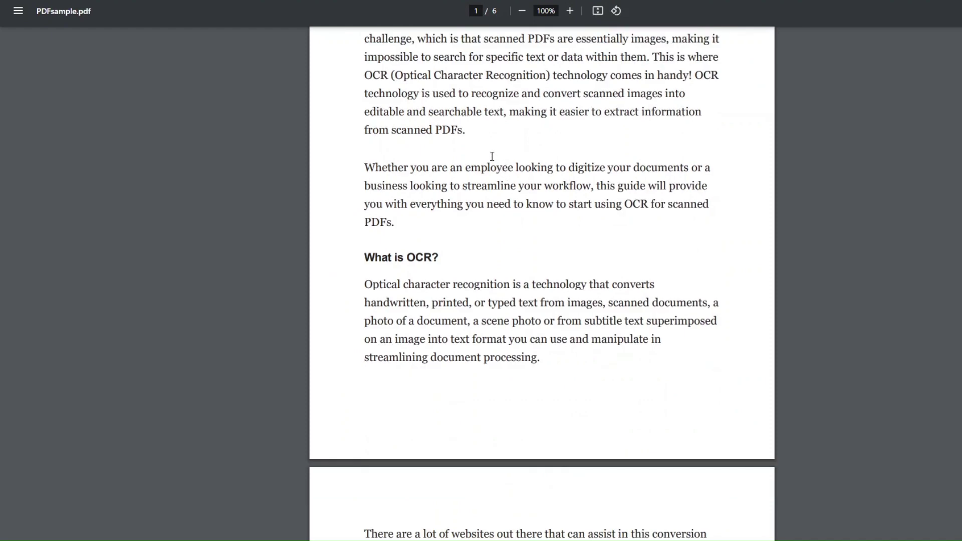
scroll("up", 3)
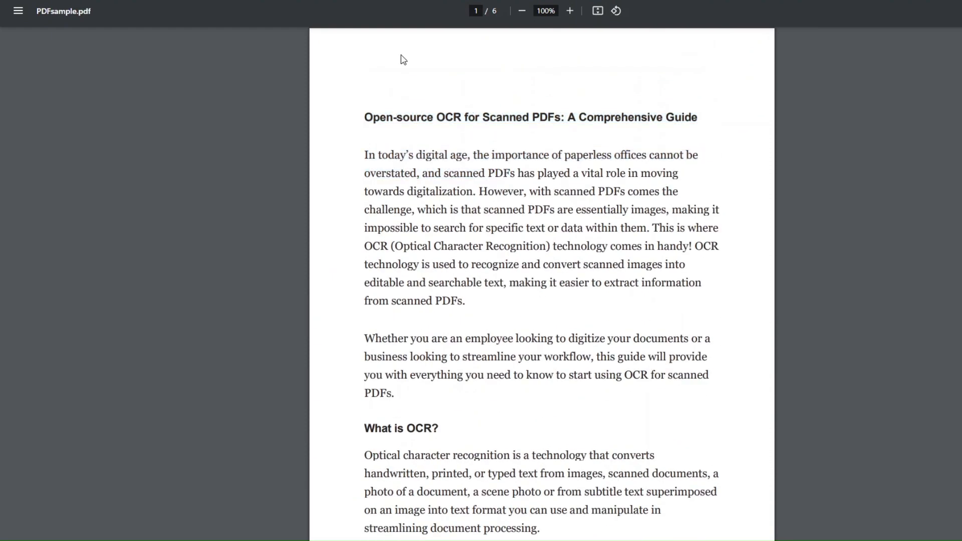
mouse_move(433, 101)
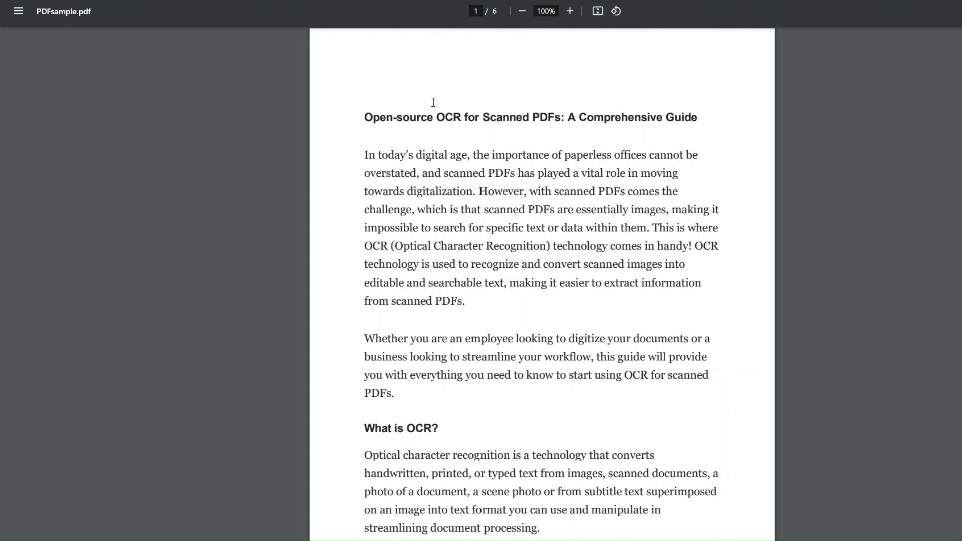
mouse_move(358, 125)
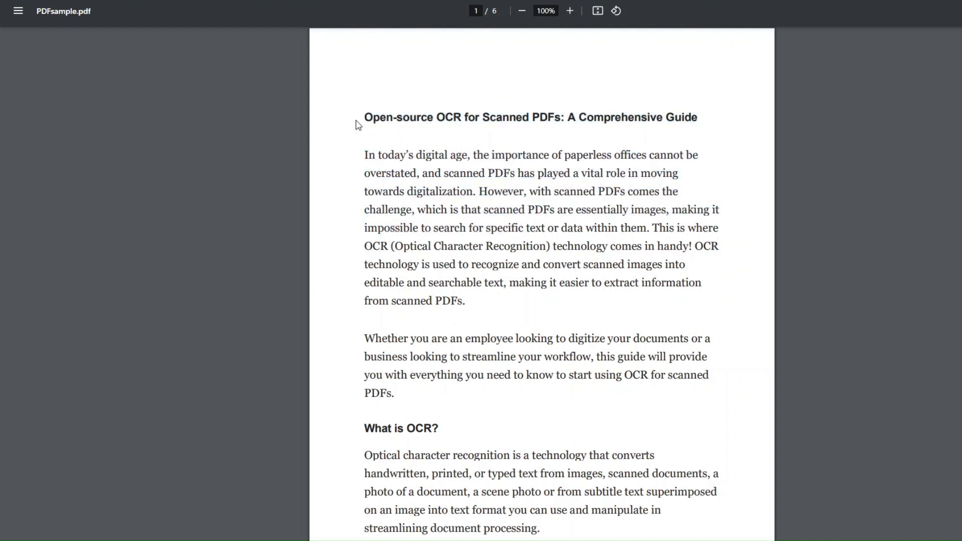
mouse_move(512, 155)
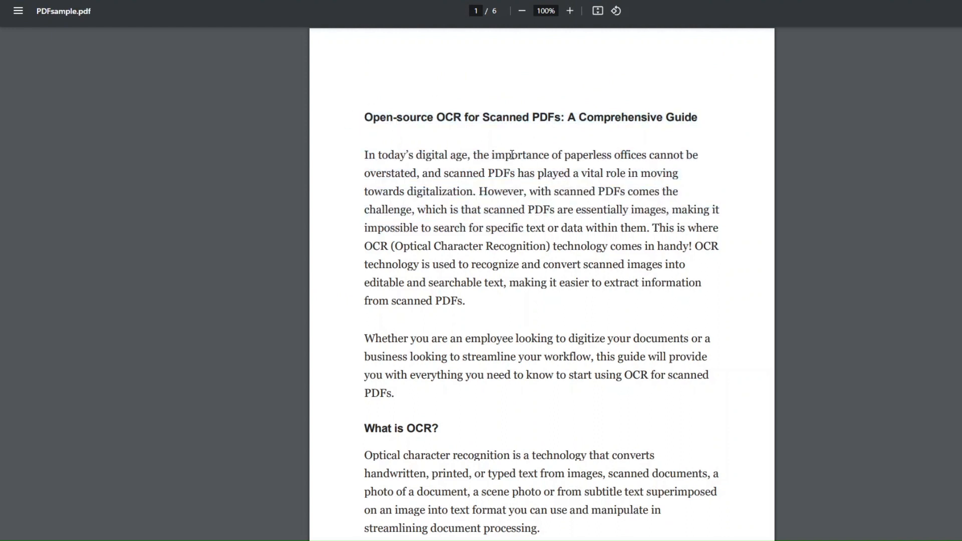
mouse_move(435, 255)
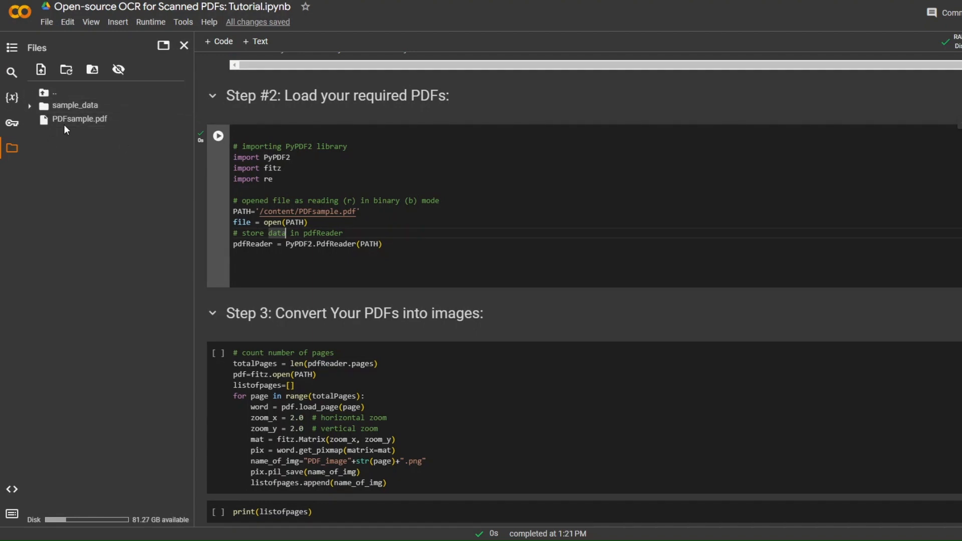
mouse_move(323, 230)
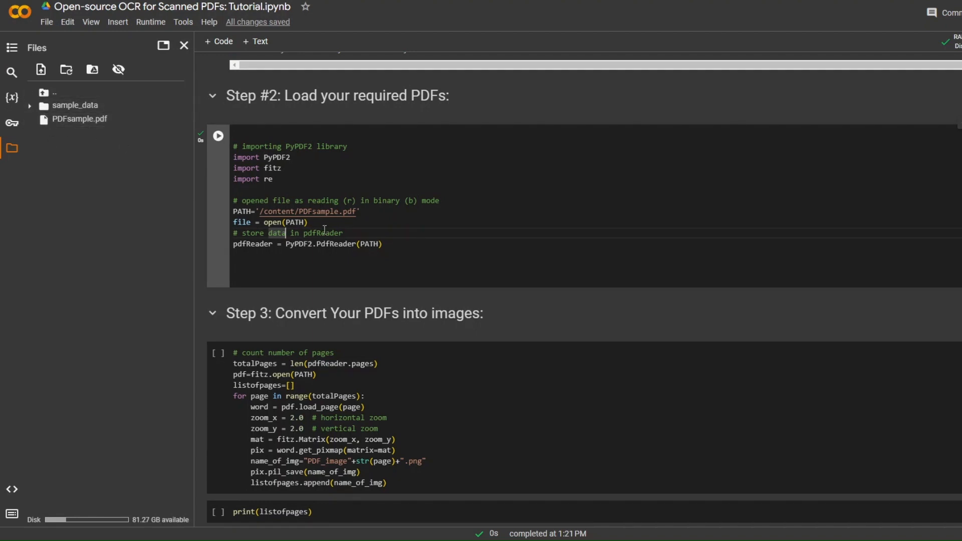
mouse_move(309, 248)
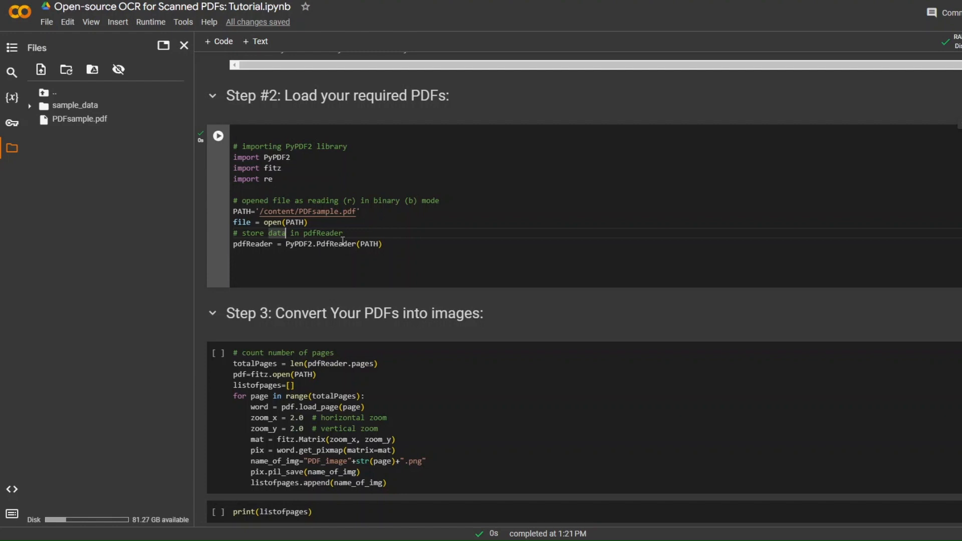
Step: Run the Step #2 cell that loads PDFsample.pdf with PyPDF2
double_click(335, 244)
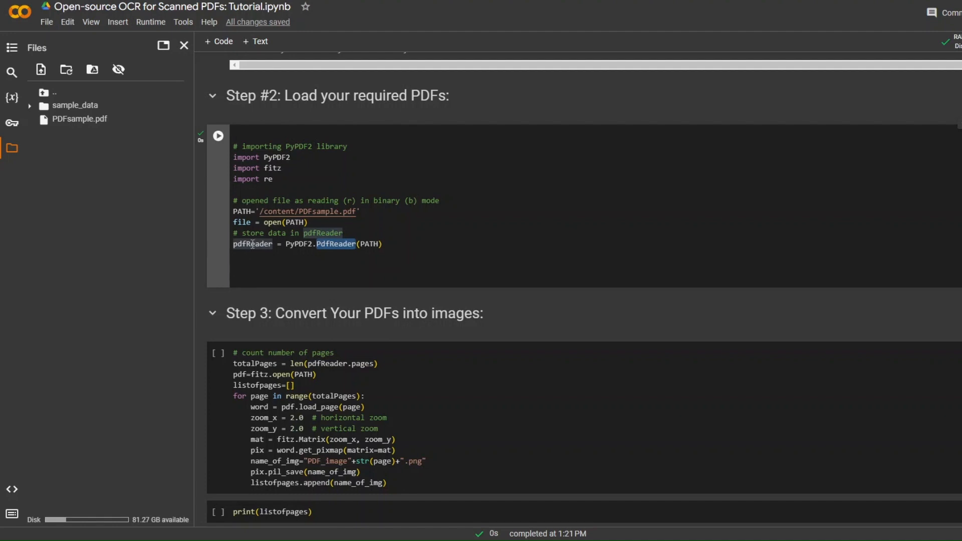
mouse_move(336, 244)
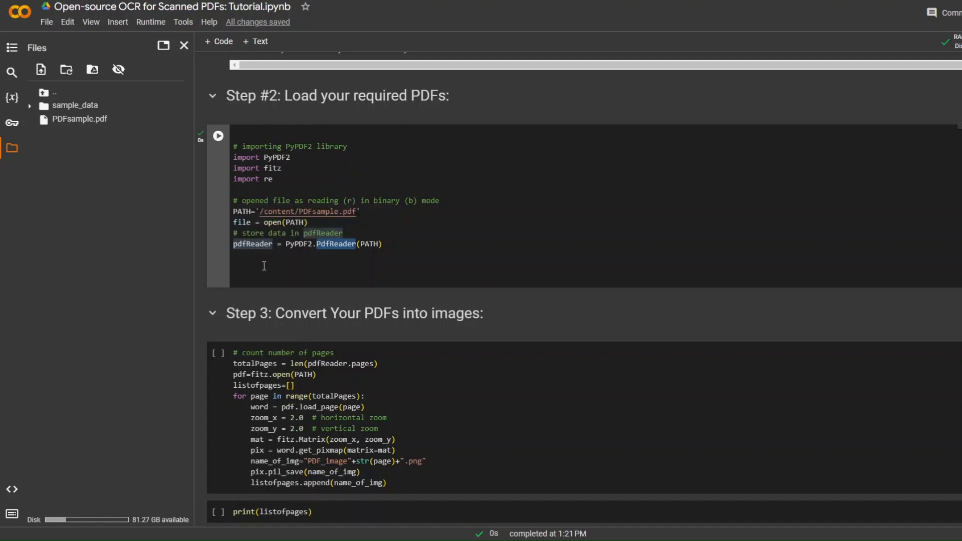
mouse_move(270, 285)
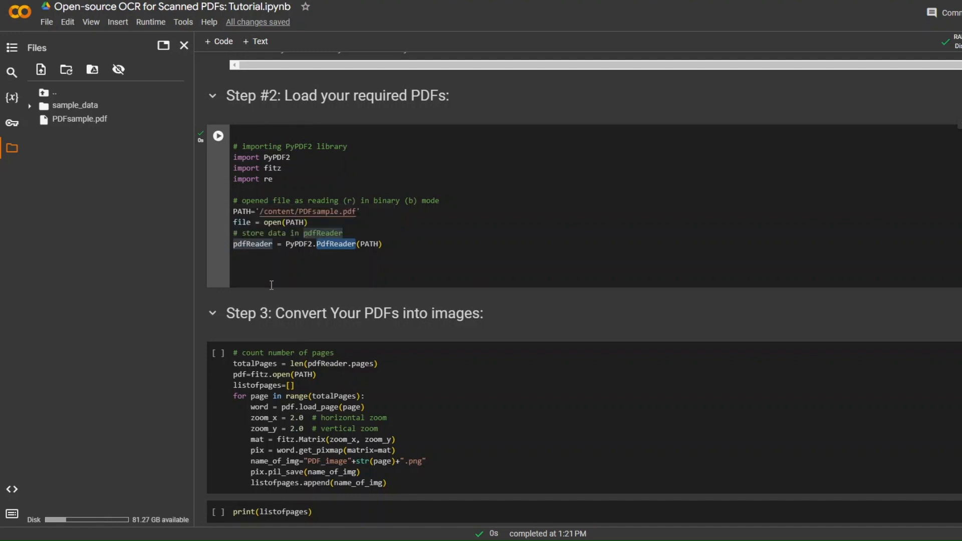
mouse_move(298, 298)
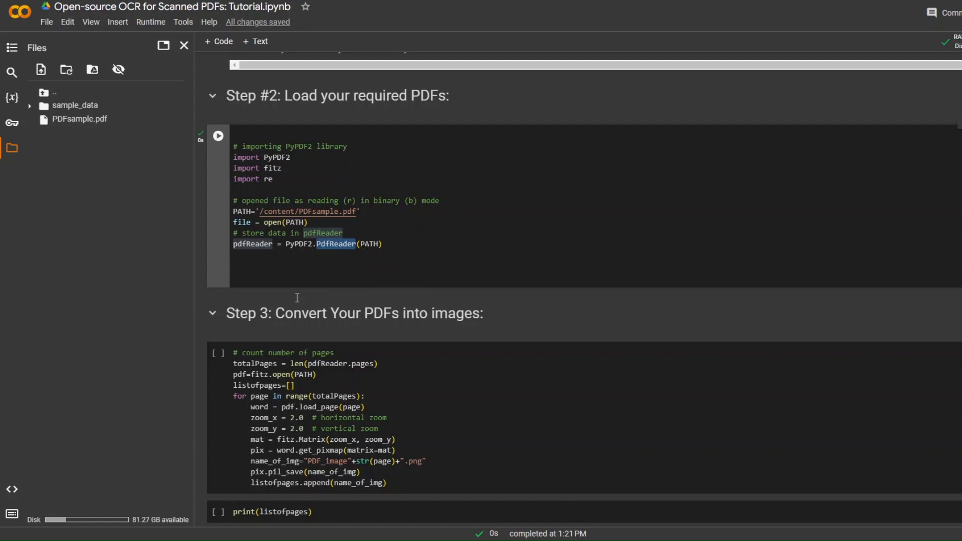
mouse_move(364, 284)
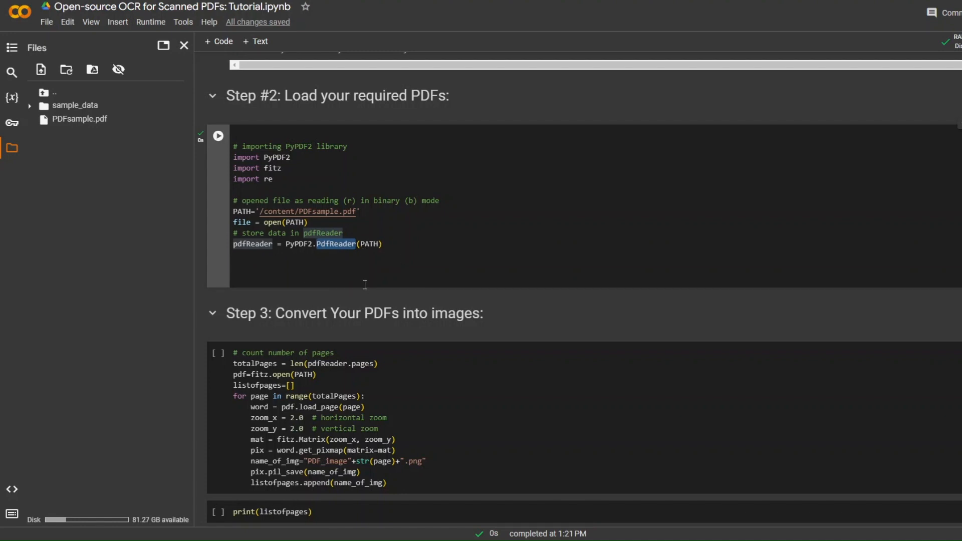
mouse_move(361, 263)
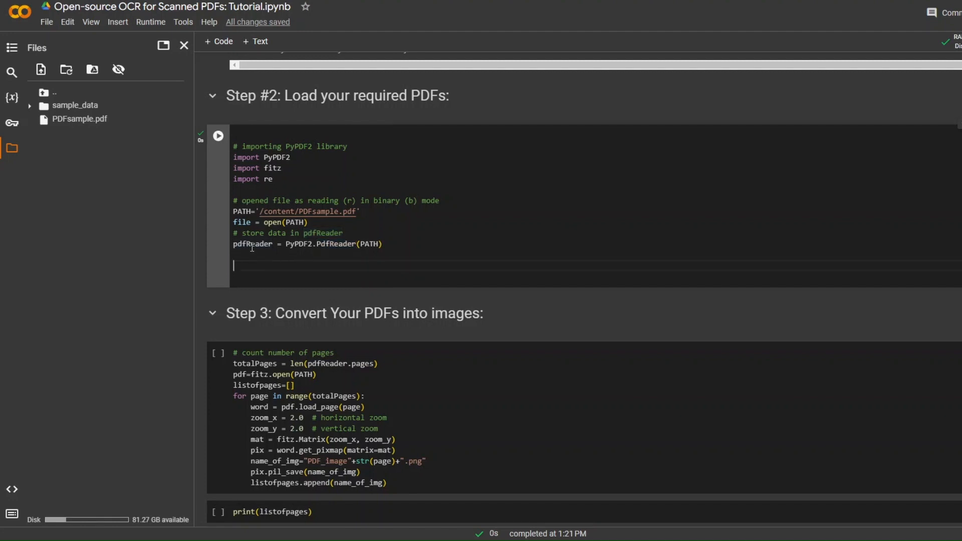
mouse_move(350, 245)
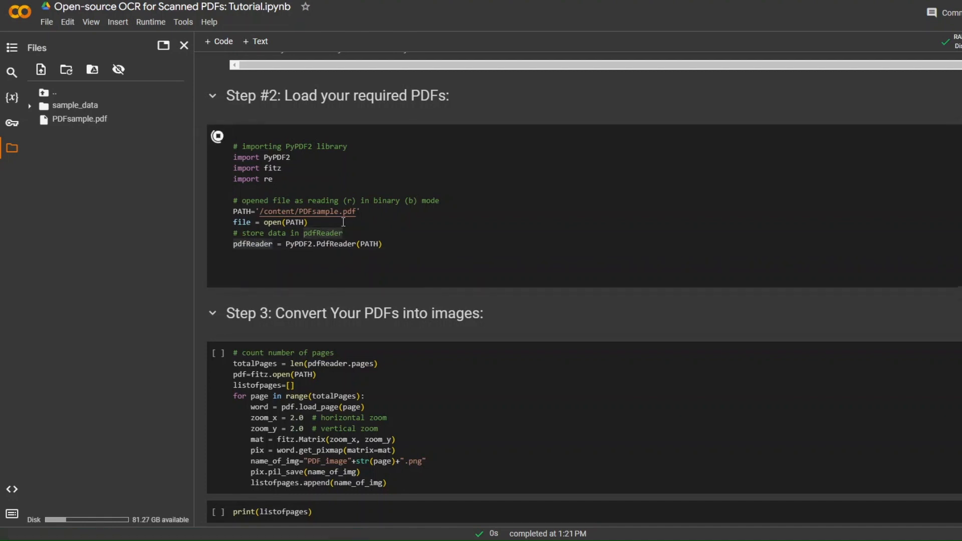
scroll("down", 3)
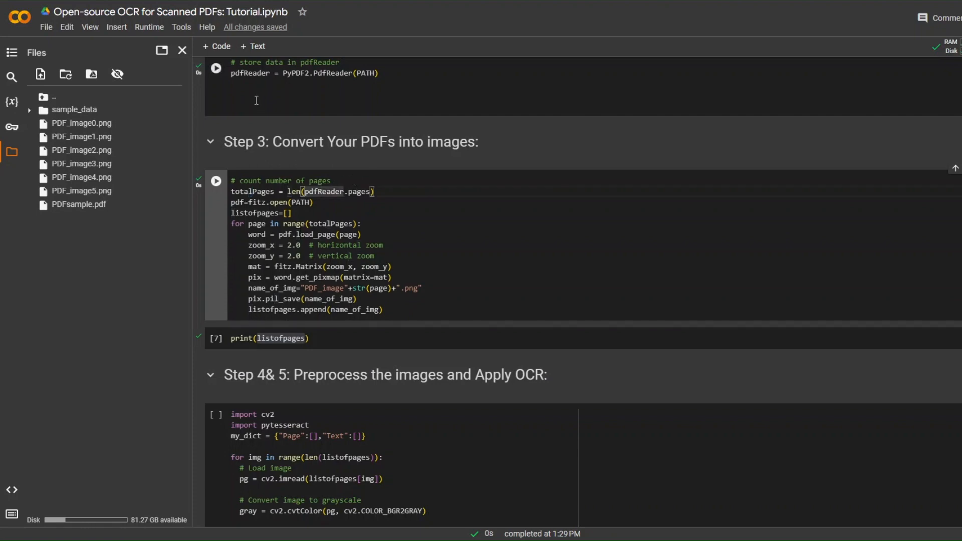
scroll("up", 3)
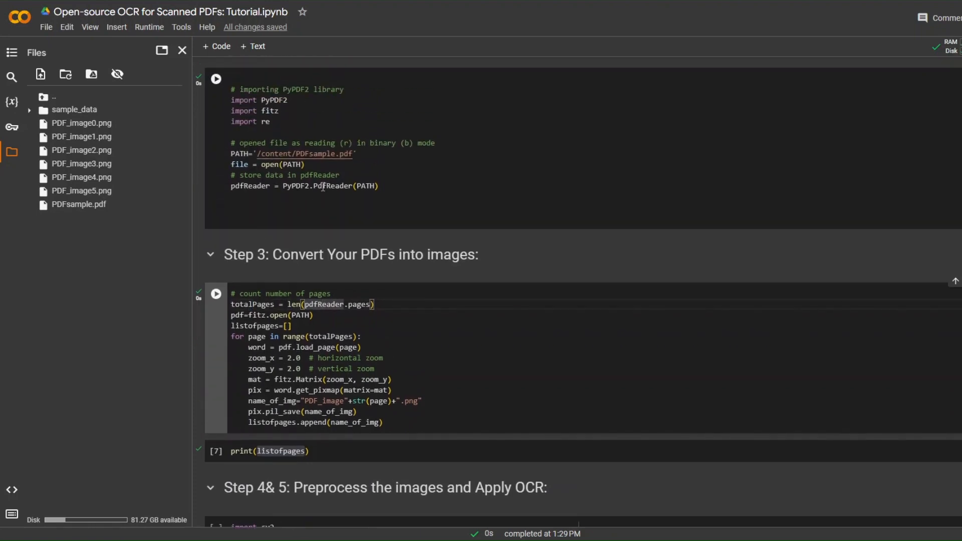
scroll("down", 3)
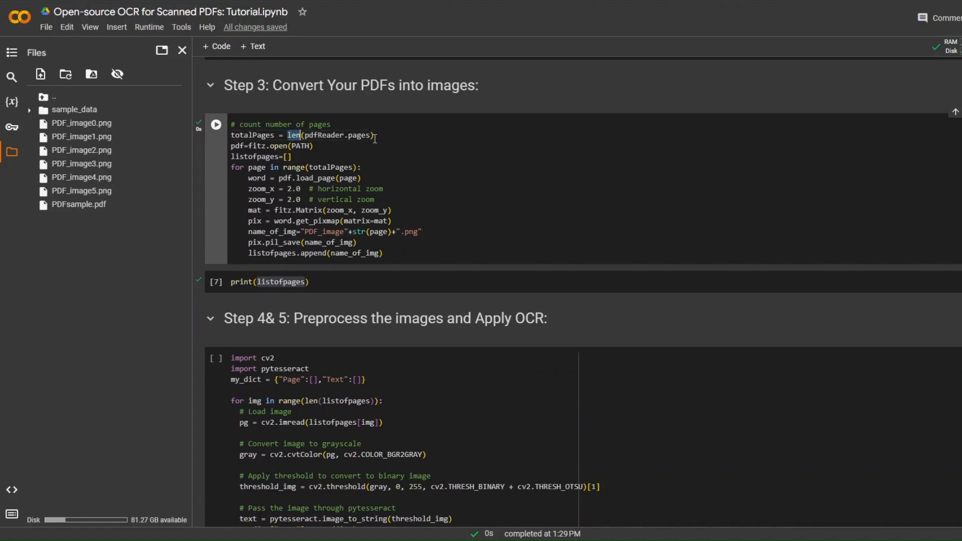
double_click(252, 135)
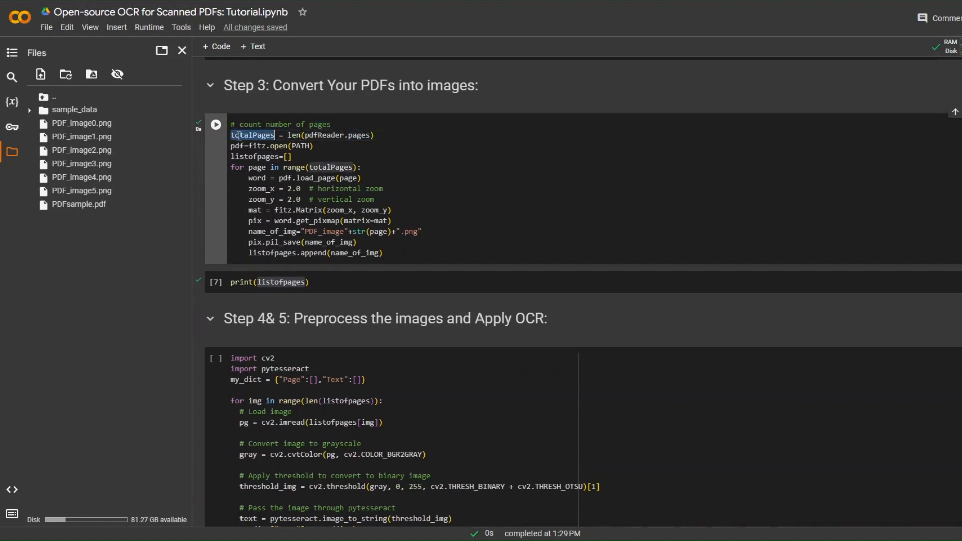
mouse_move(252, 134)
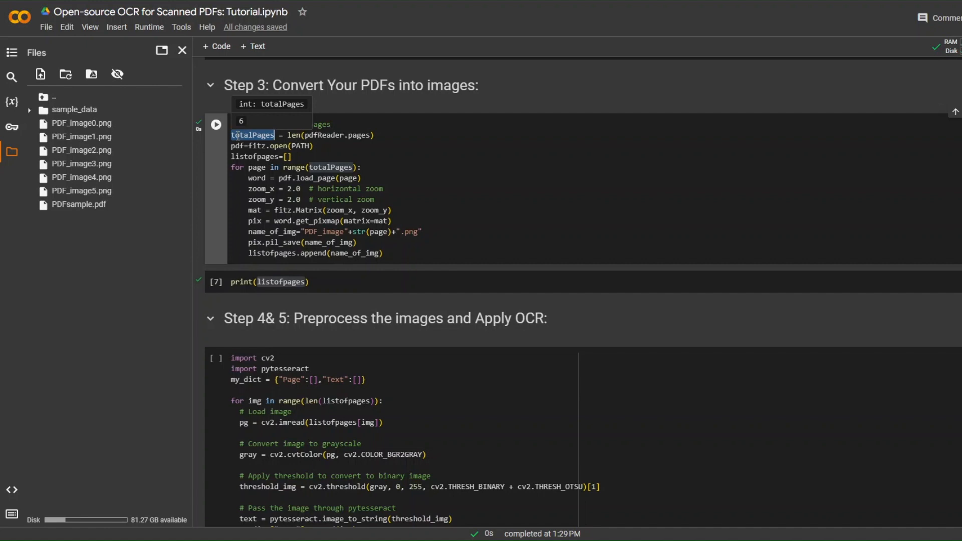
mouse_move(198, 149)
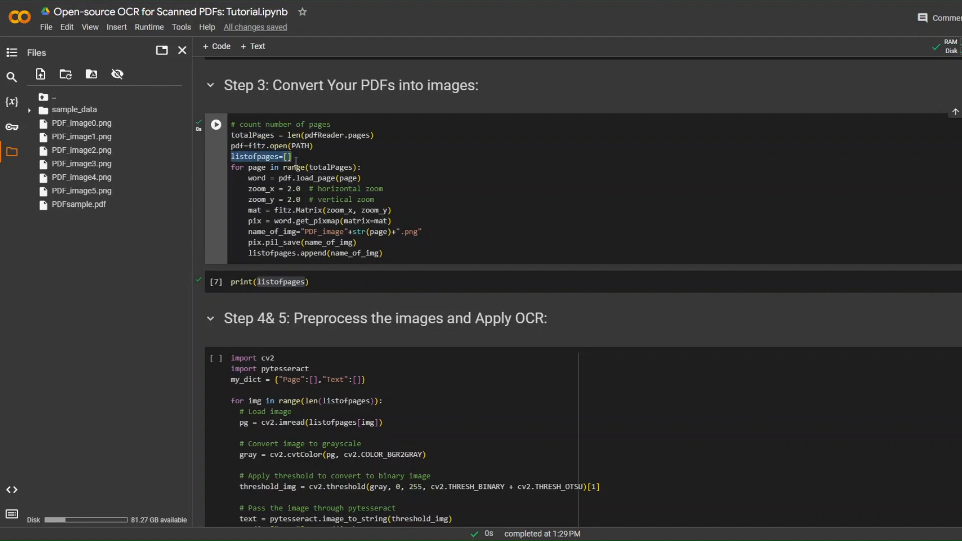
mouse_move(306, 158)
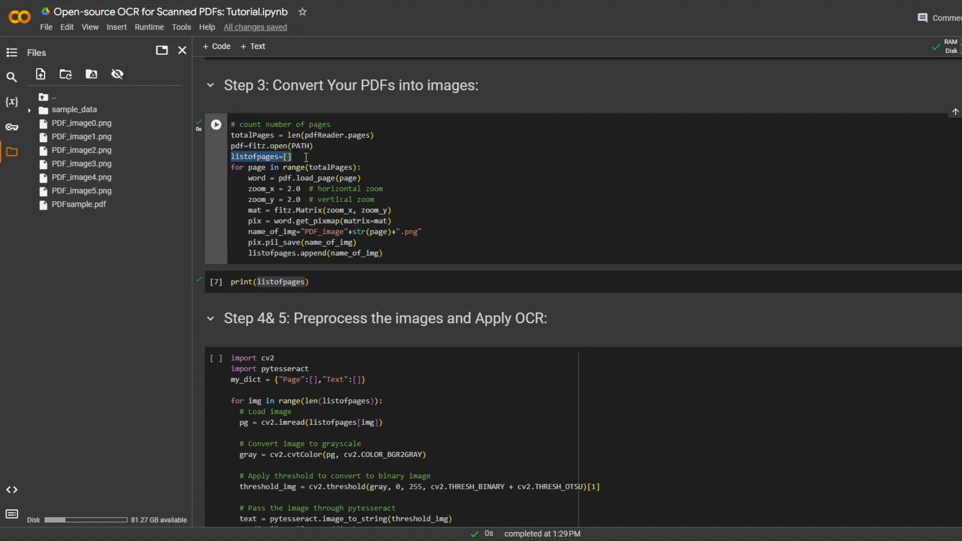
mouse_move(256, 156)
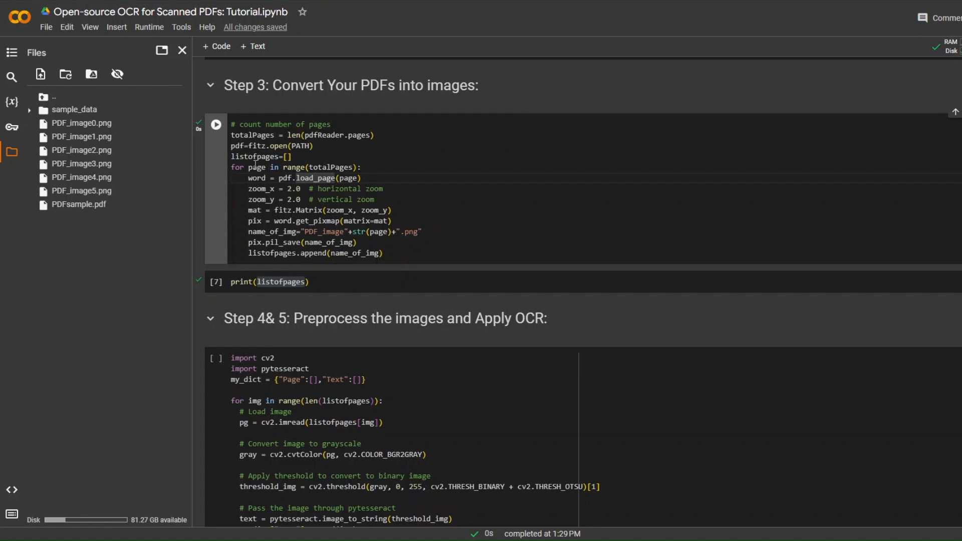
double_click(331, 167)
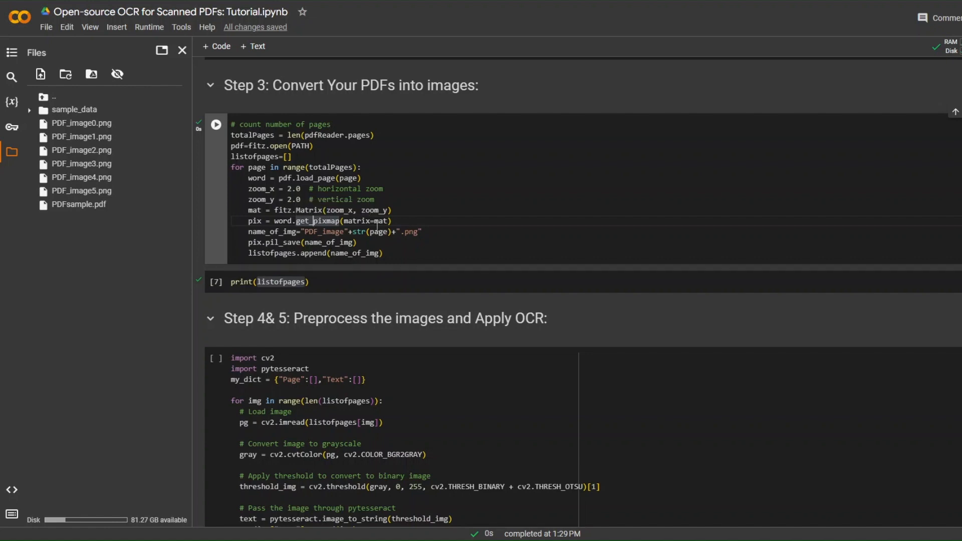
double_click(328, 242)
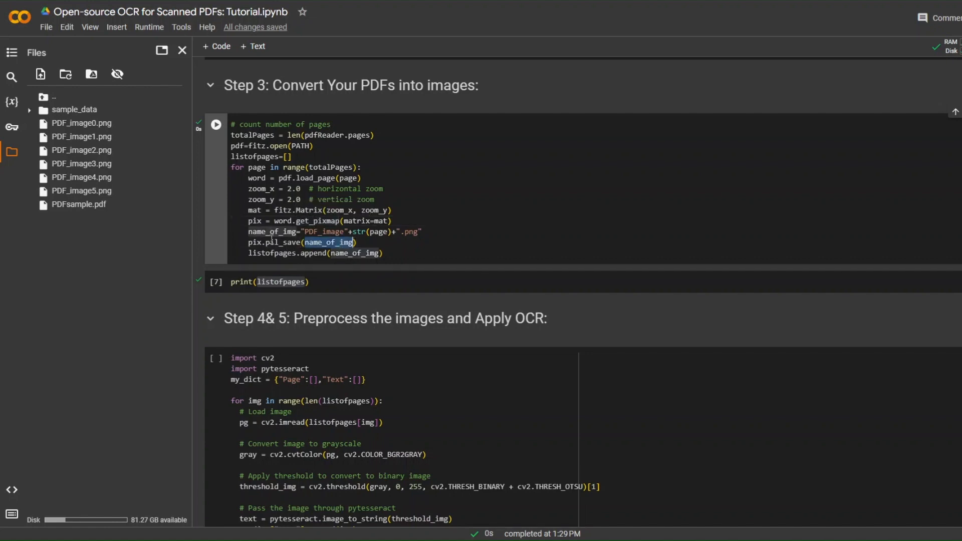
mouse_move(273, 232)
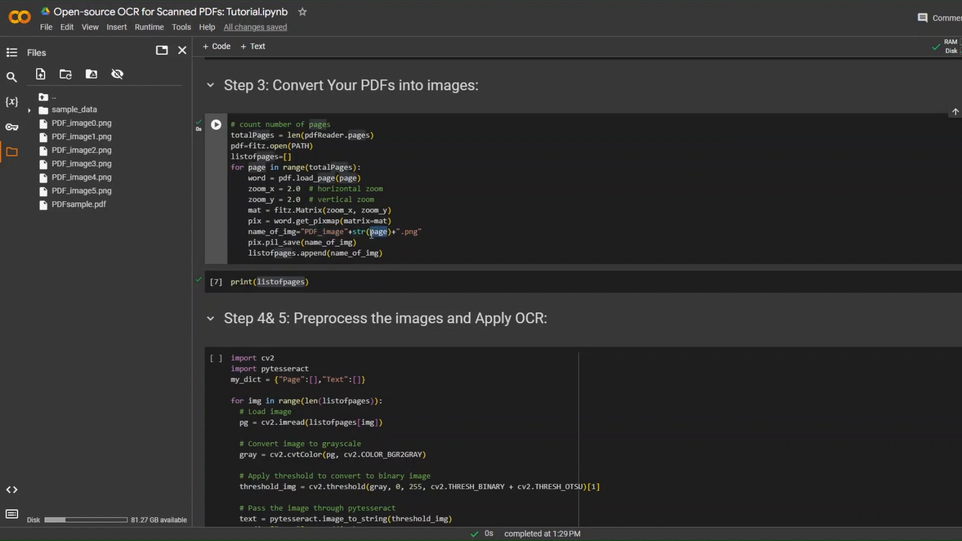
mouse_move(366, 158)
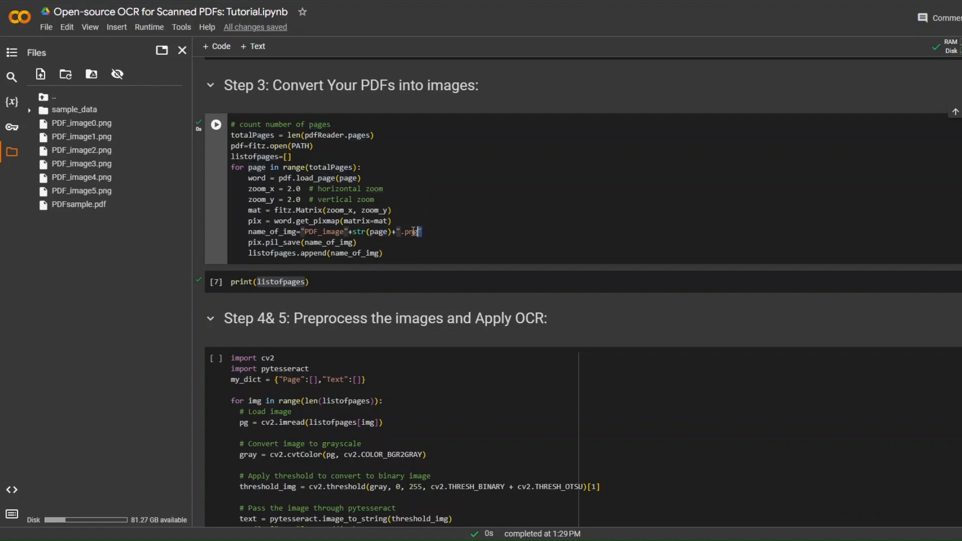
double_click(410, 231)
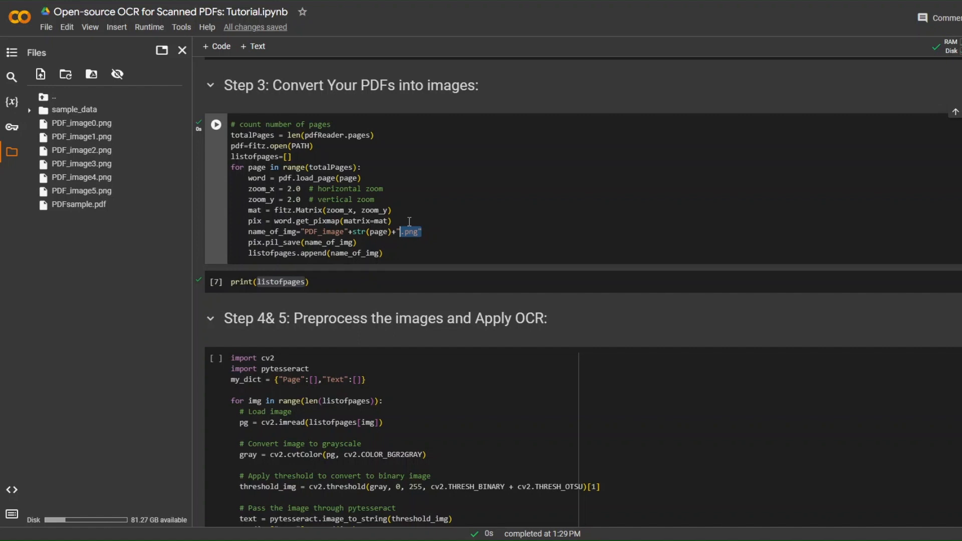
mouse_move(419, 231)
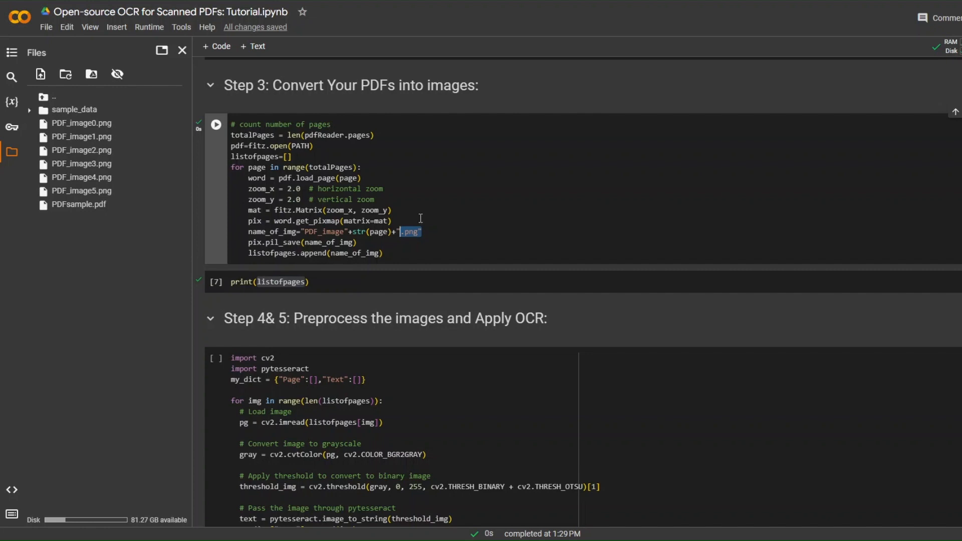
mouse_move(249, 245)
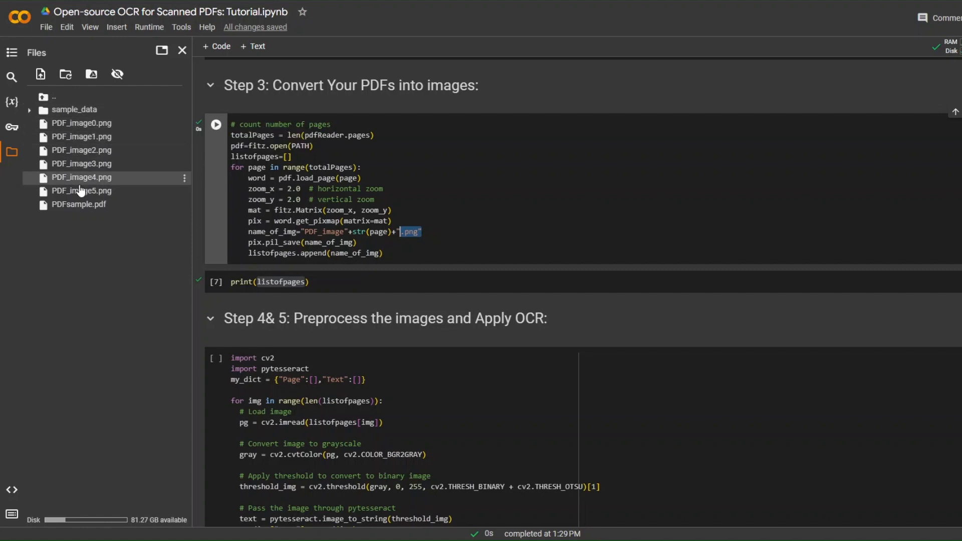
mouse_move(174, 215)
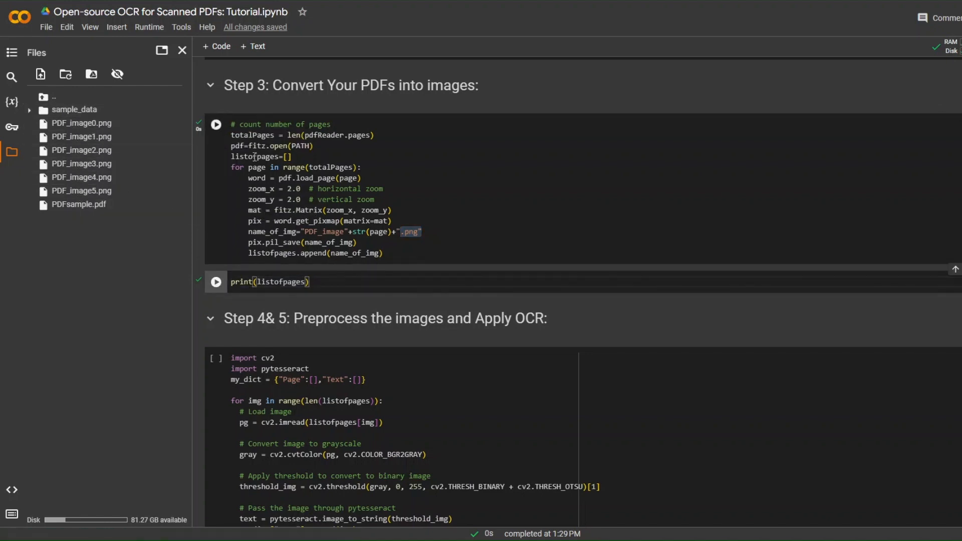
Step: Run print(listofpages) and select the printed names PDF_image0.png through PDF_image5.png
left_click(216, 125)
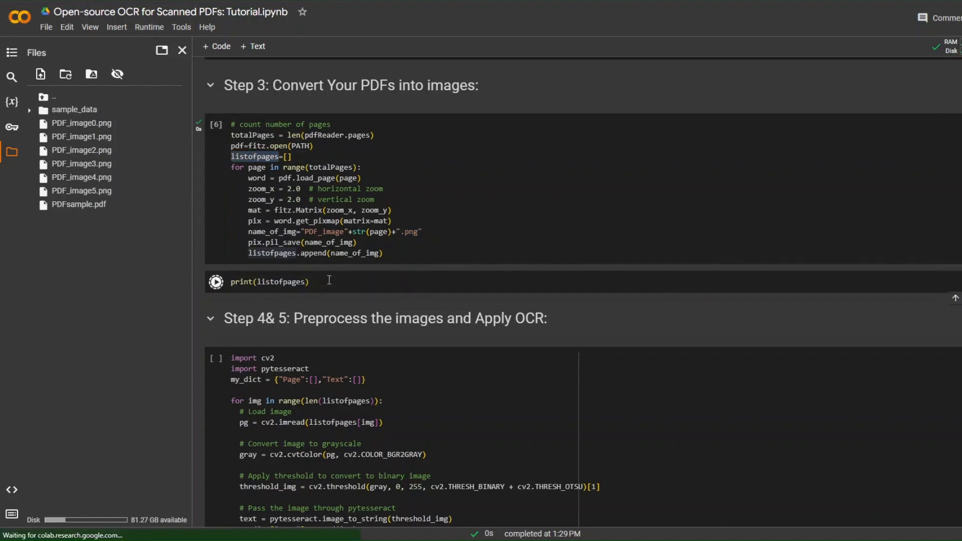
left_click(216, 282)
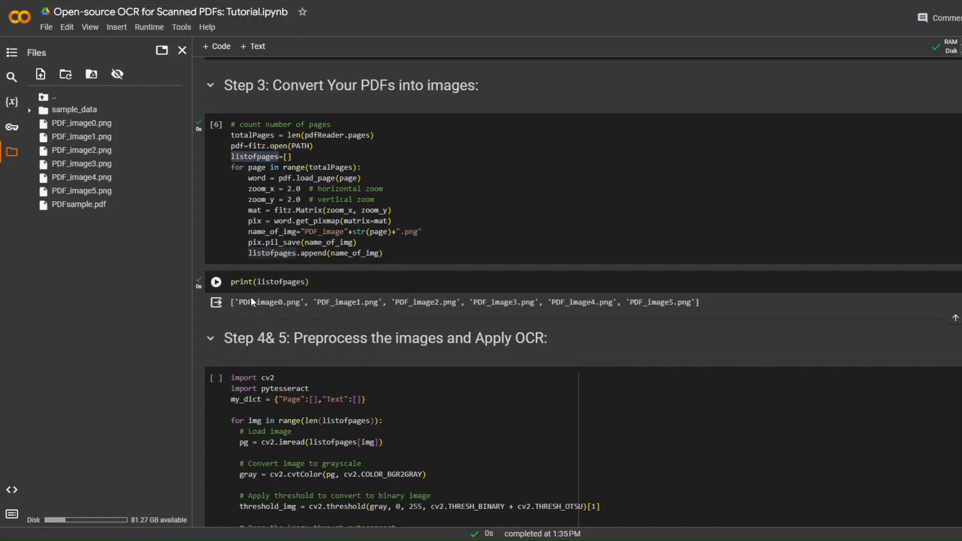
mouse_move(375, 295)
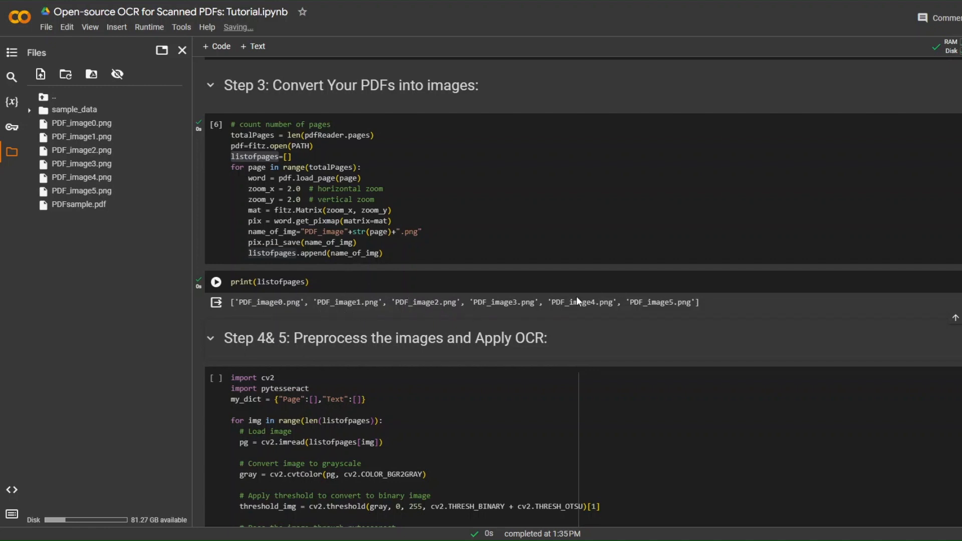
double_click(79, 204)
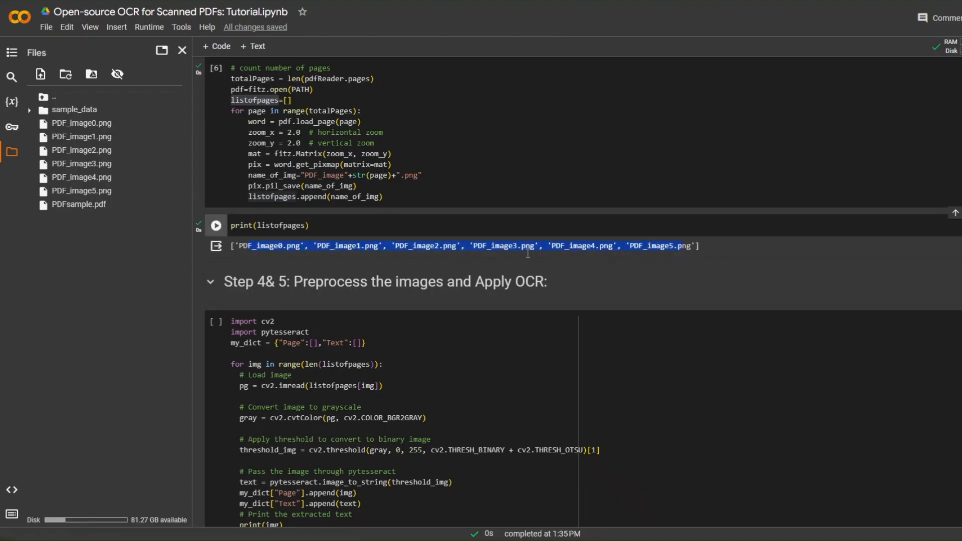
scroll("down", 3)
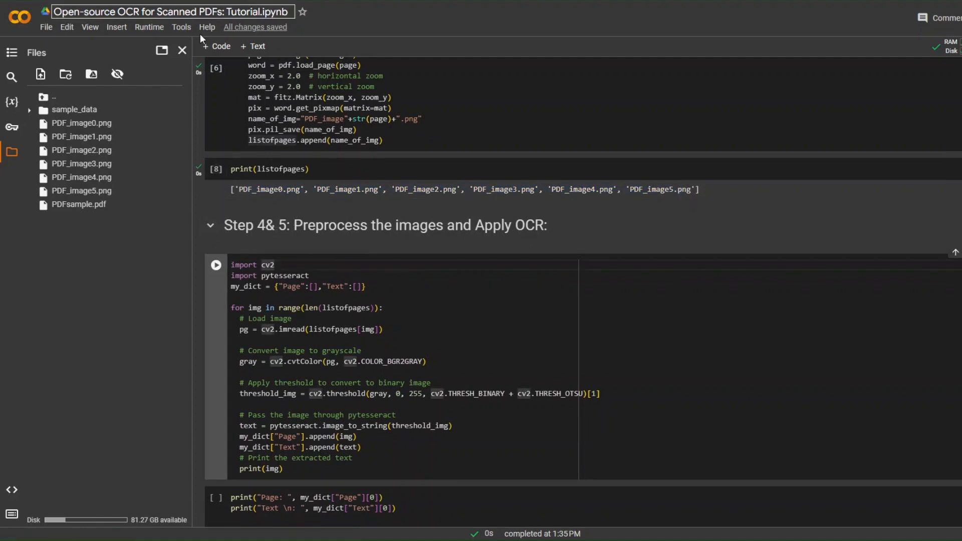
double_click(80, 123)
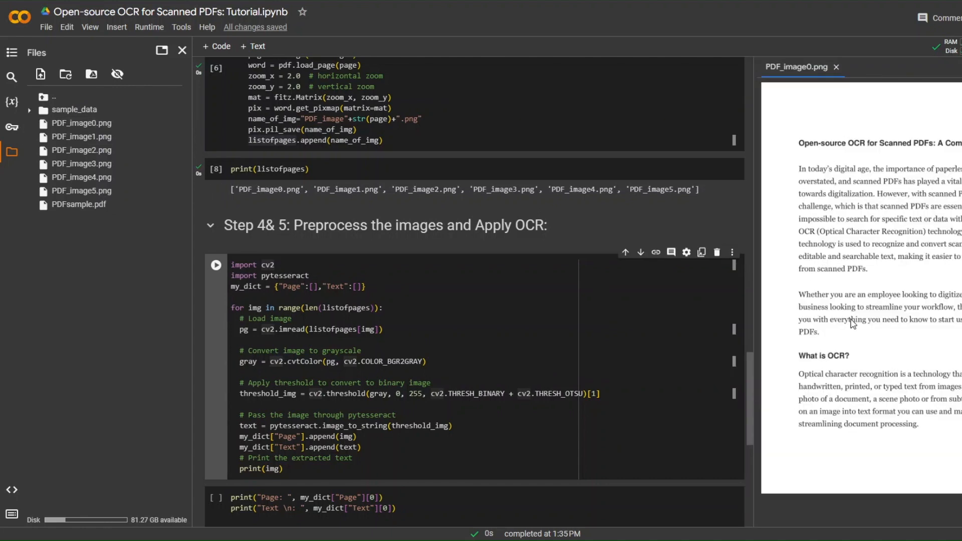
scroll("down", 3)
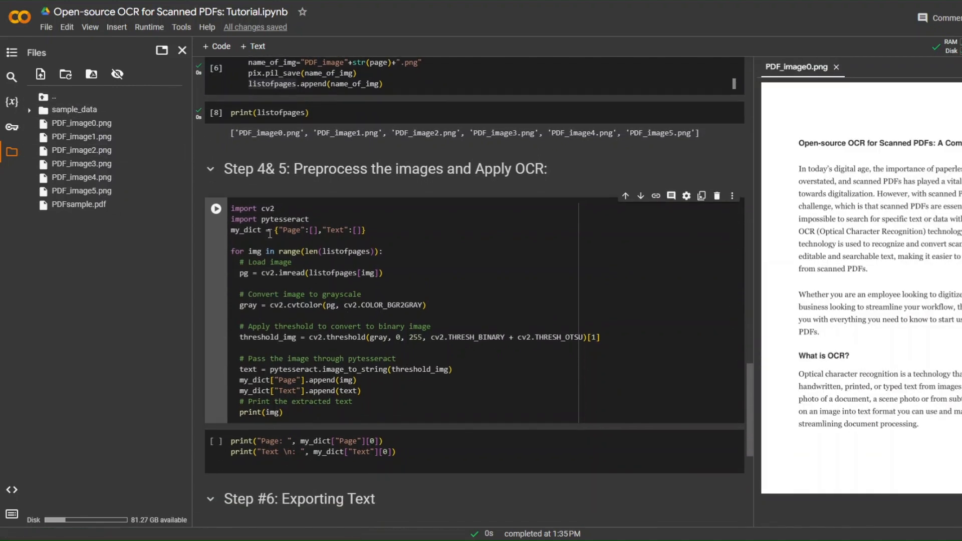
double_click(243, 208)
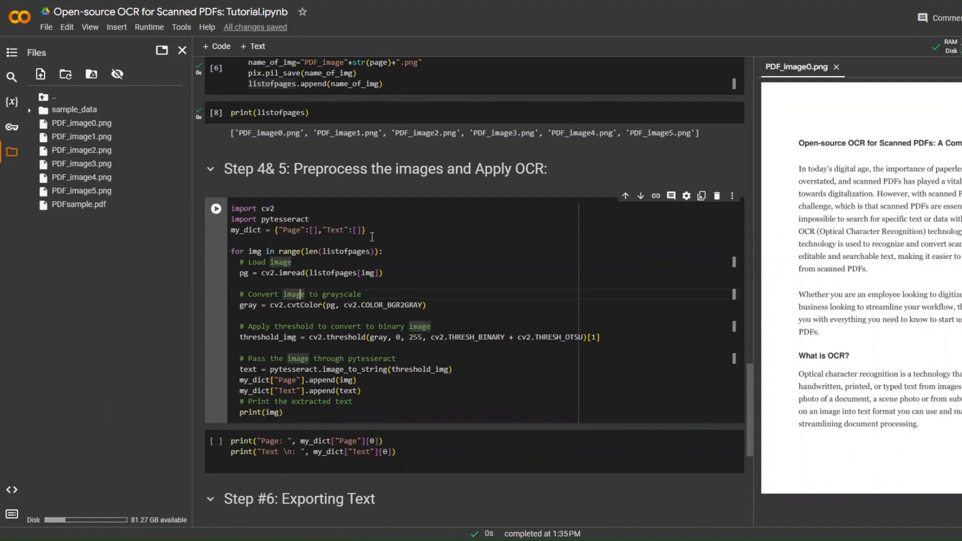
triple_click(298, 230)
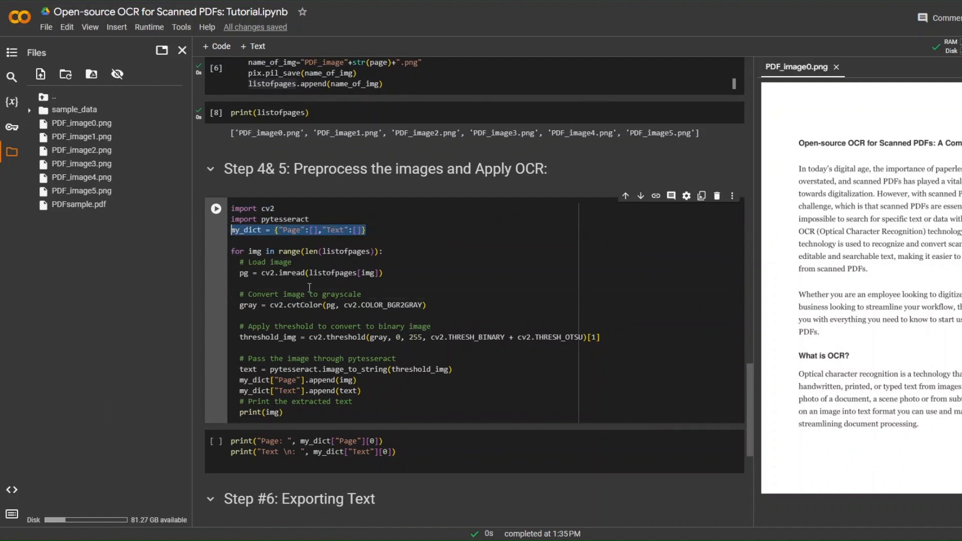
mouse_move(296, 269)
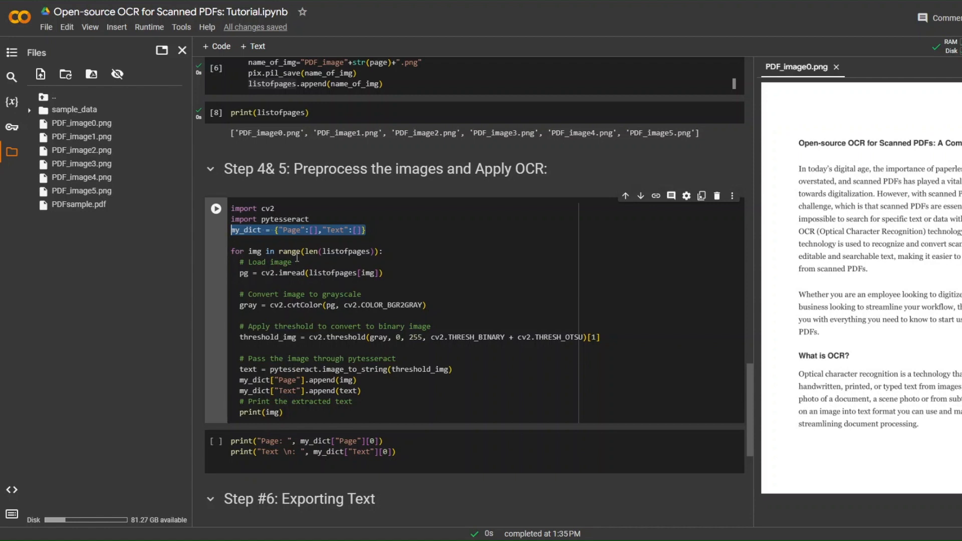
mouse_move(289, 251)
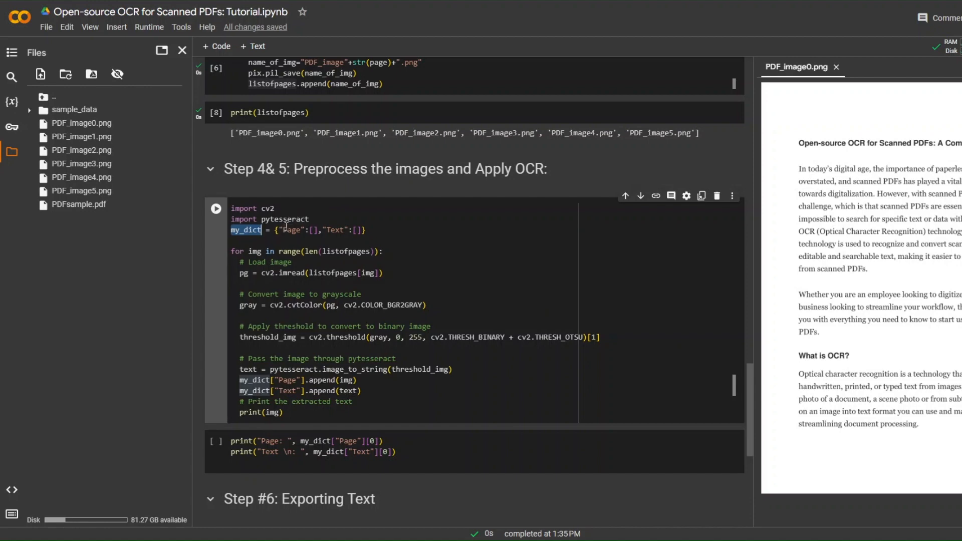
left_click(182, 50)
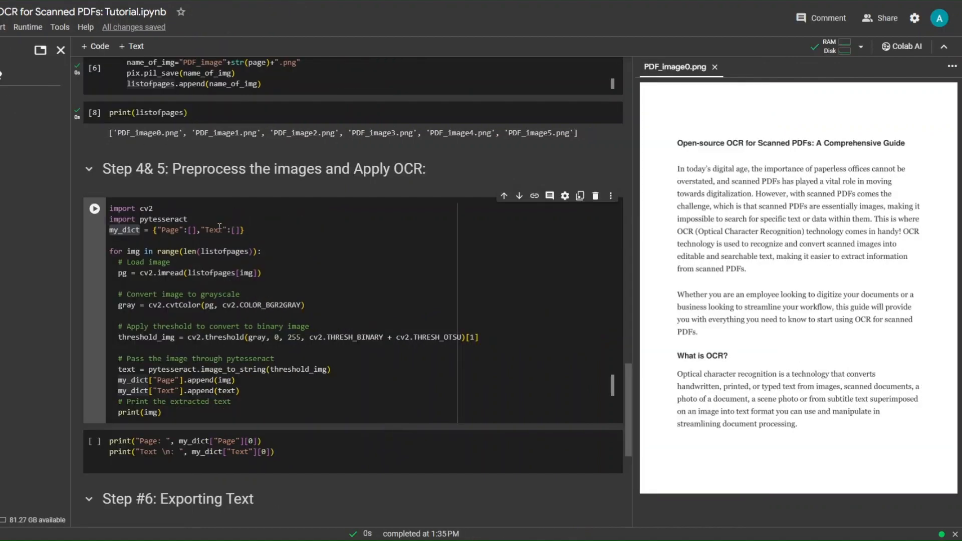
double_click(170, 230)
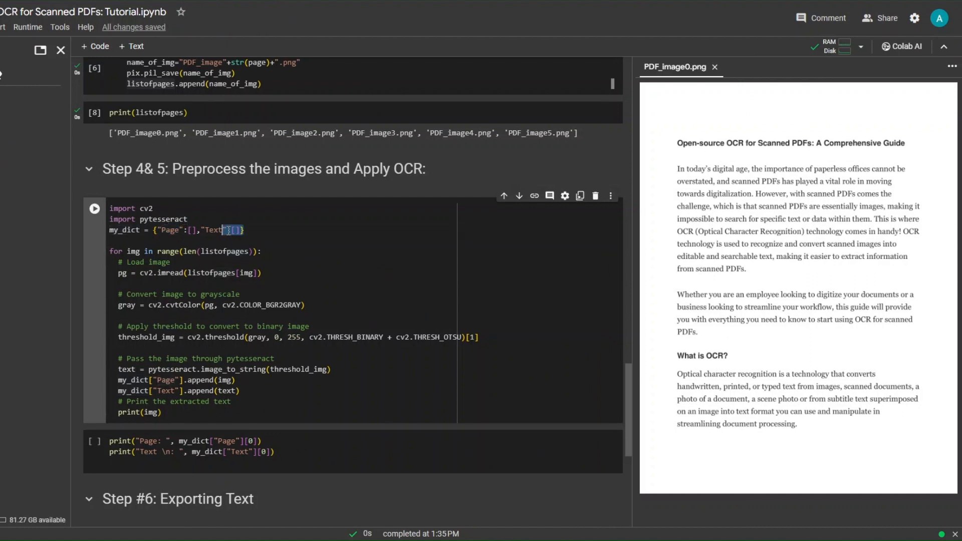
mouse_move(194, 285)
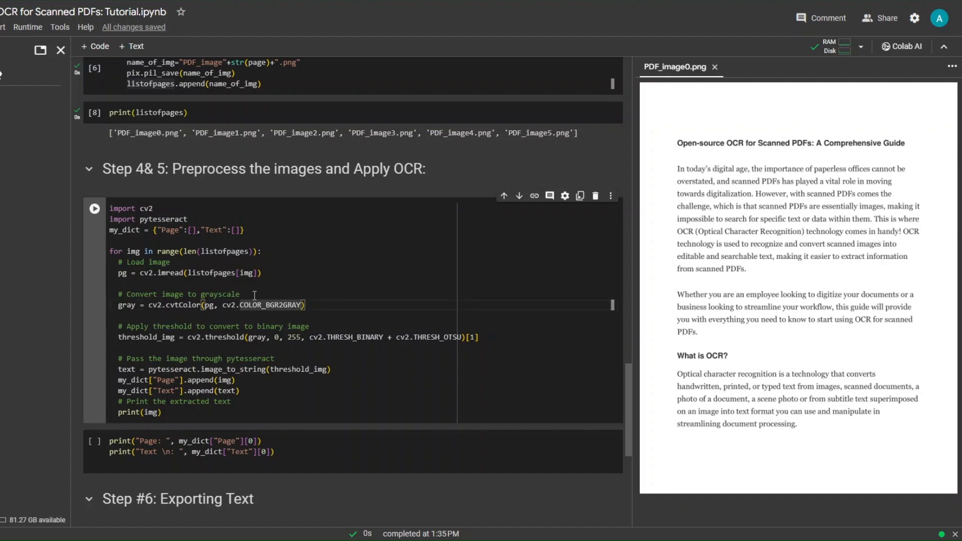
double_click(264, 305)
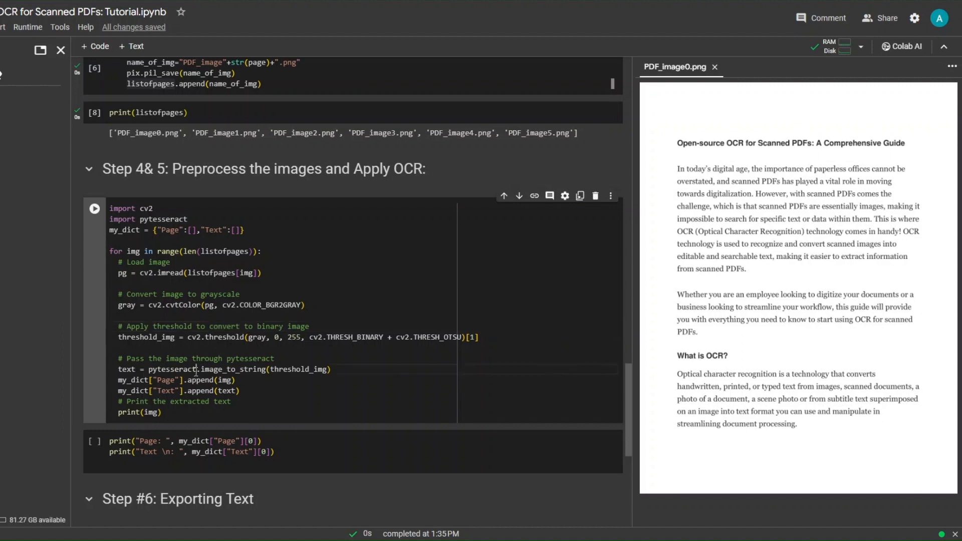
double_click(172, 369)
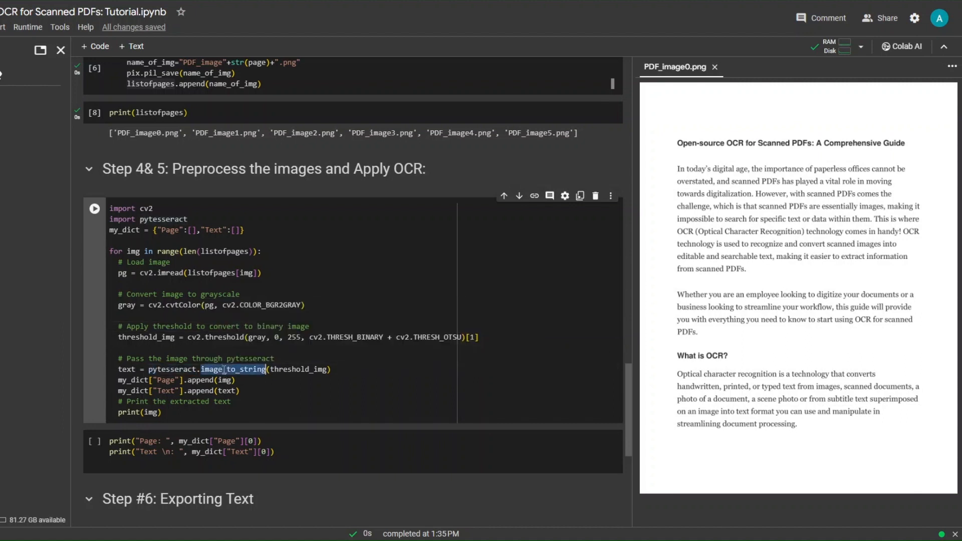
scroll("down", 3)
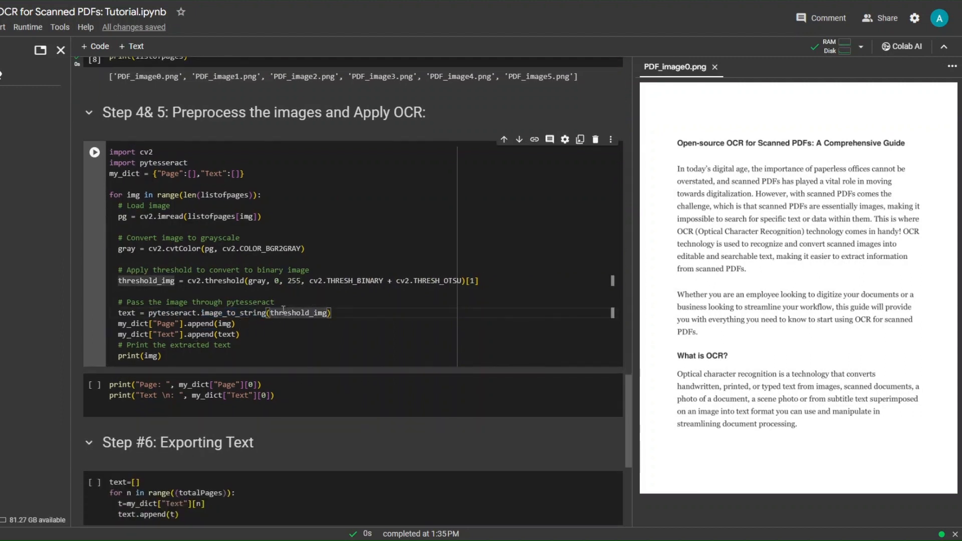
mouse_move(298, 312)
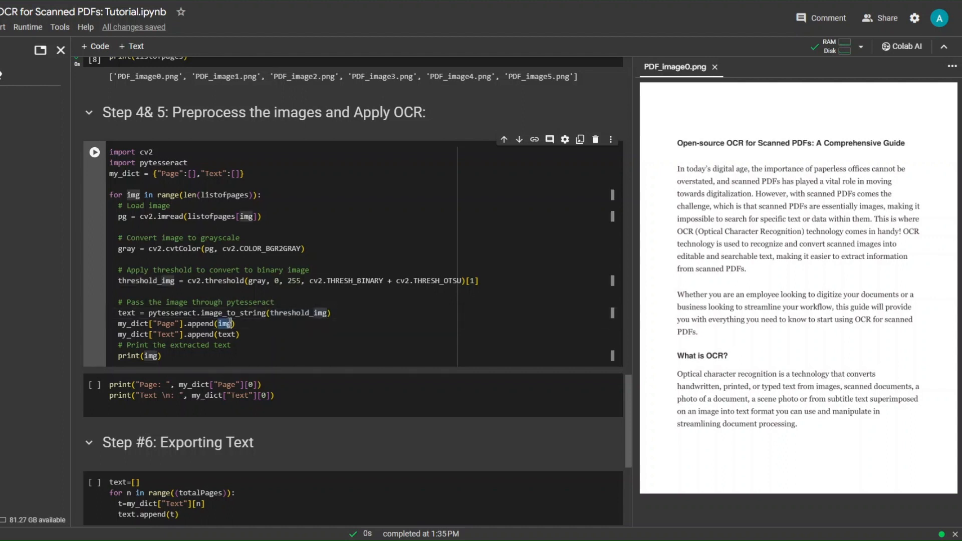
mouse_move(225, 324)
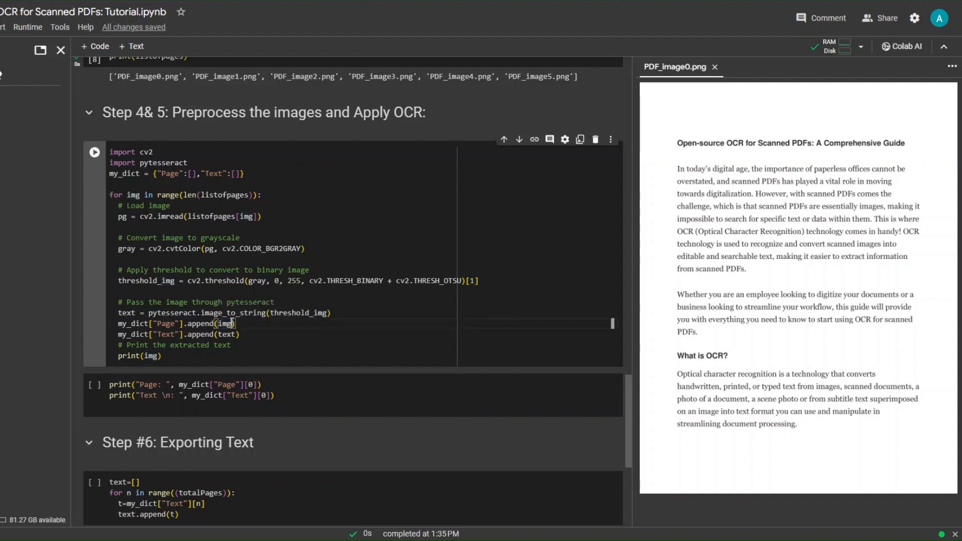
Step: Run the Step 4&5 OCR loop printing pages 0–5 and close the PDF_image0.png preview
left_click(94, 151)
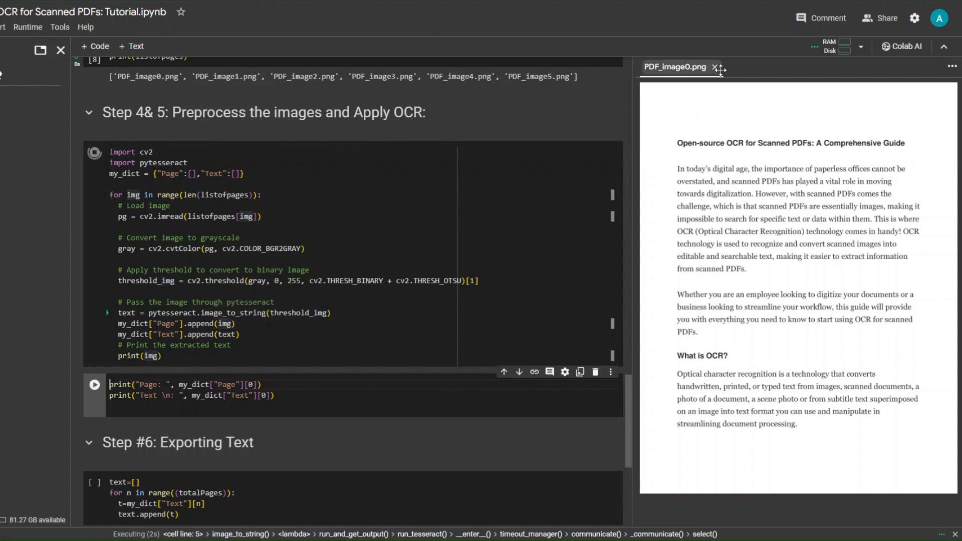
left_click(714, 67)
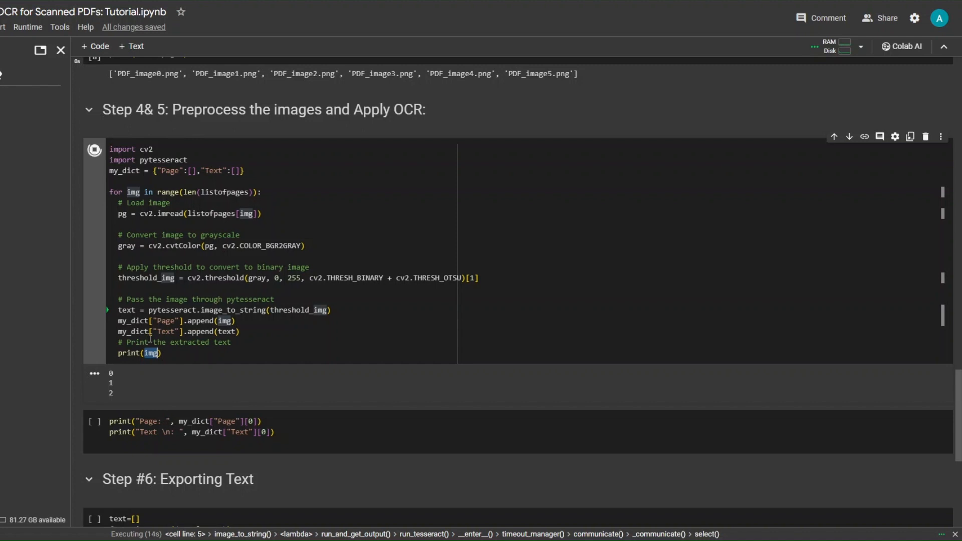
scroll("down", 3)
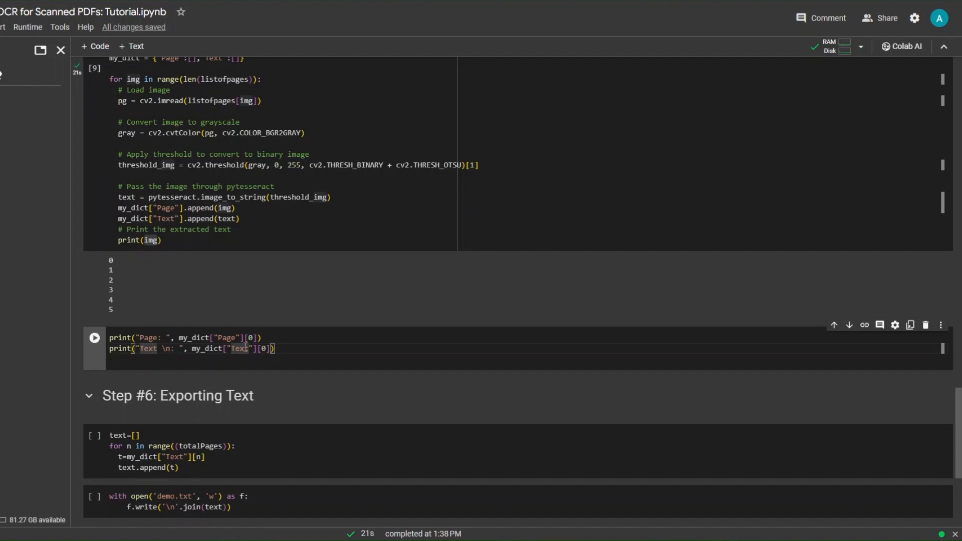
Step: Print page 0 with its extracted text and compare it against PDF_image0.png
left_click(94, 337)
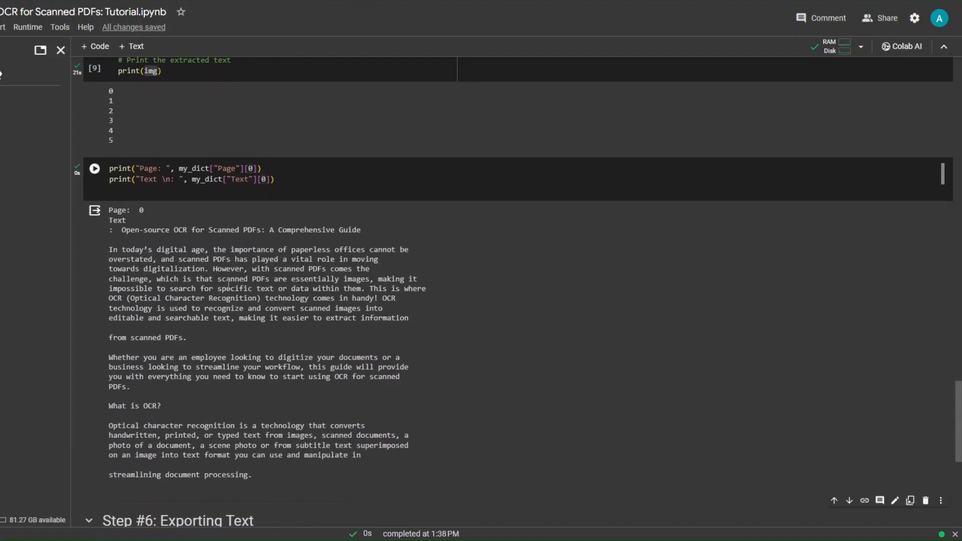
left_click(93, 169)
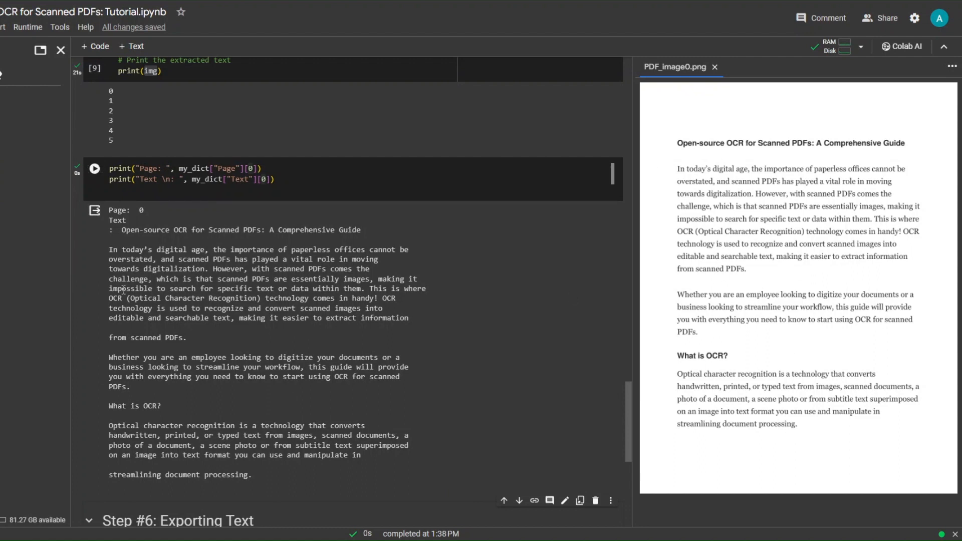
left_click(95, 168)
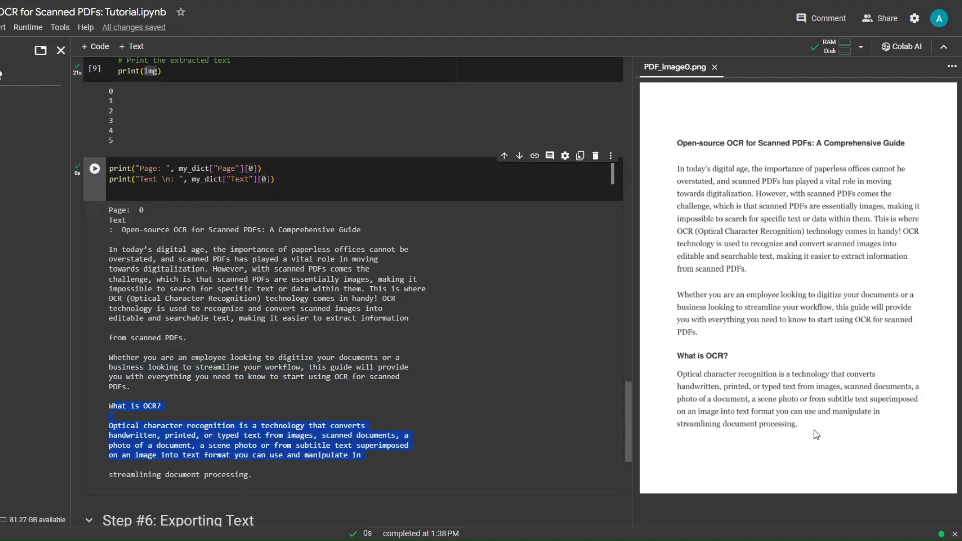
scroll("down", 3)
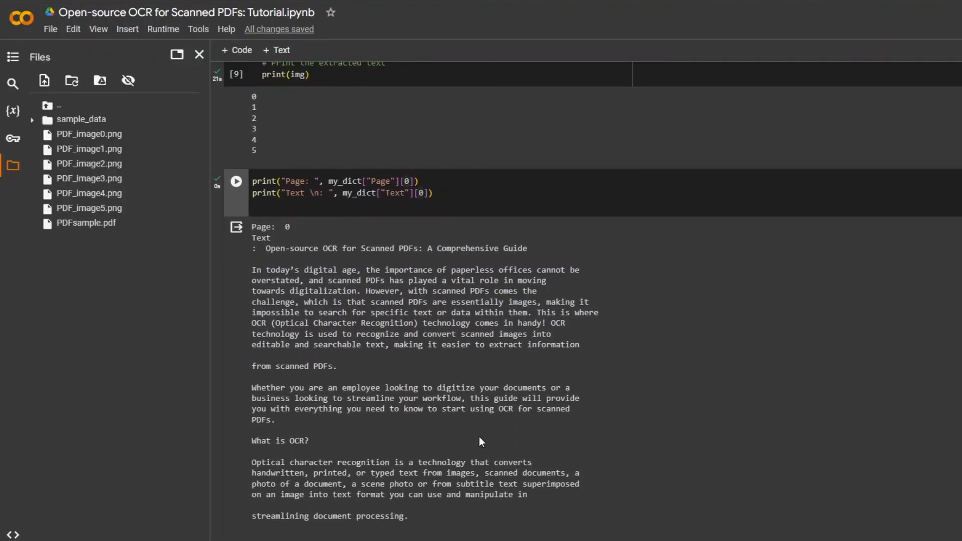
mouse_move(462, 425)
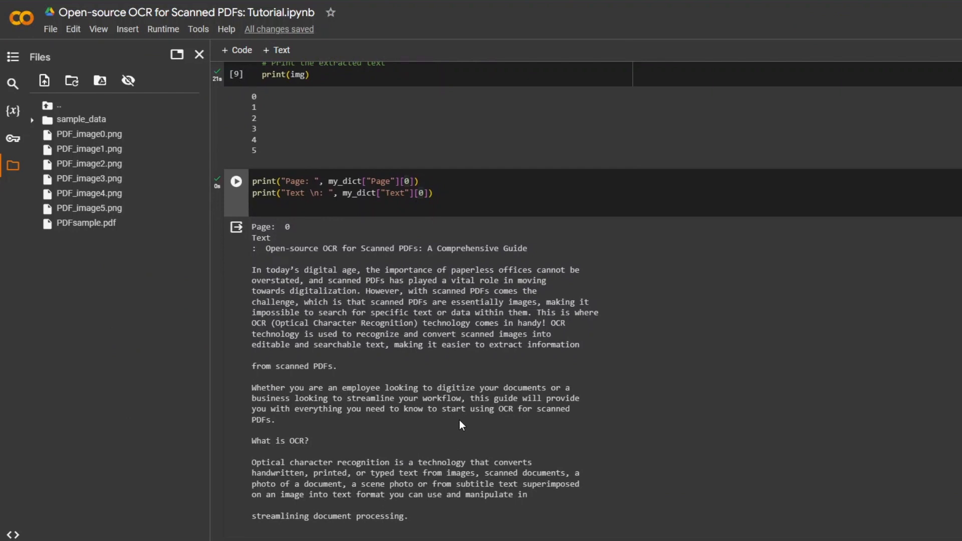
scroll("down", 3)
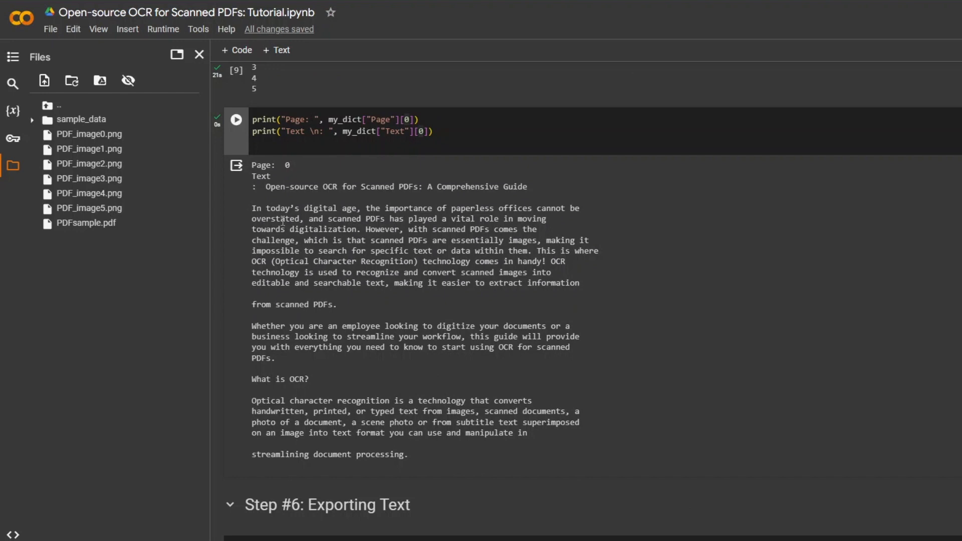
Step: Run the Step #6 cells that gather all page text into a list and write demo.txt
scroll("down", 3)
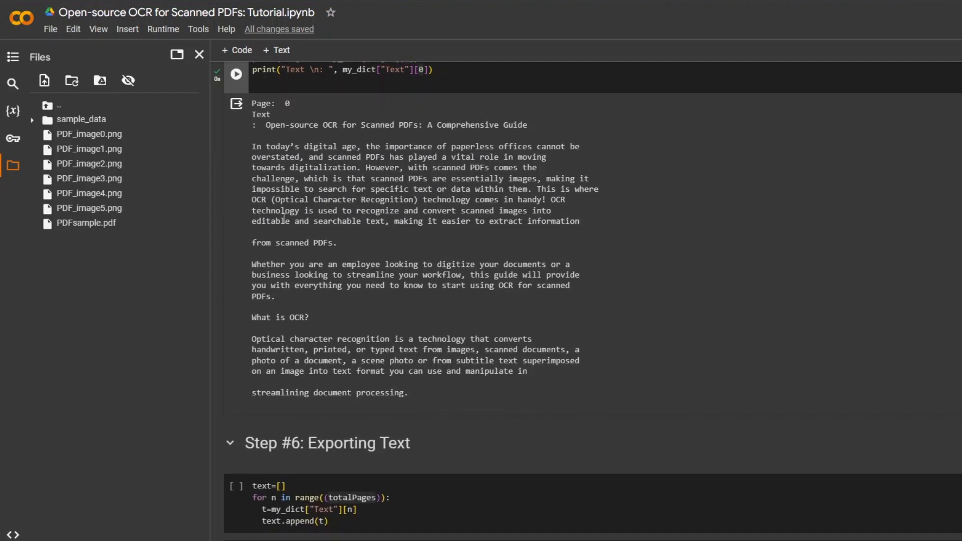
scroll("down", 3)
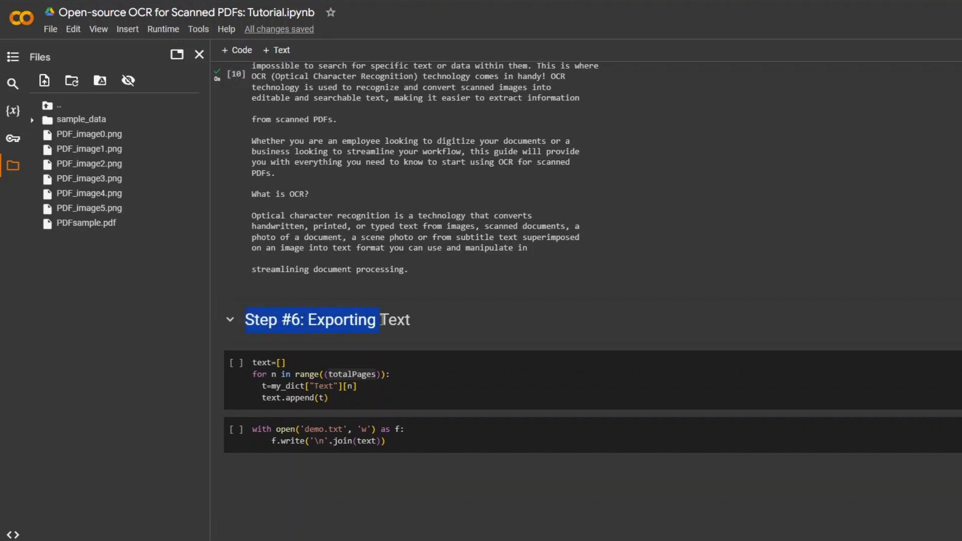
left_click(384, 319)
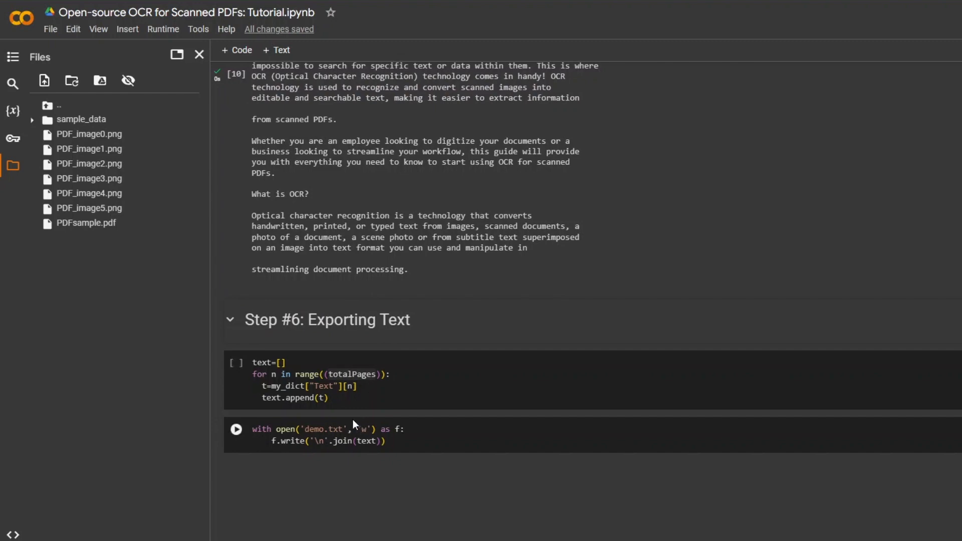
scroll("up", 3)
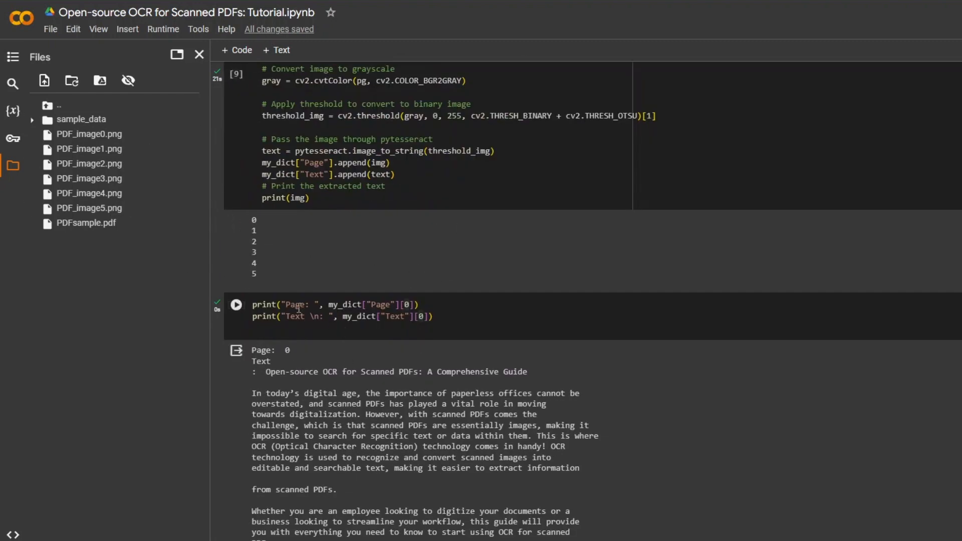
scroll("down", 3)
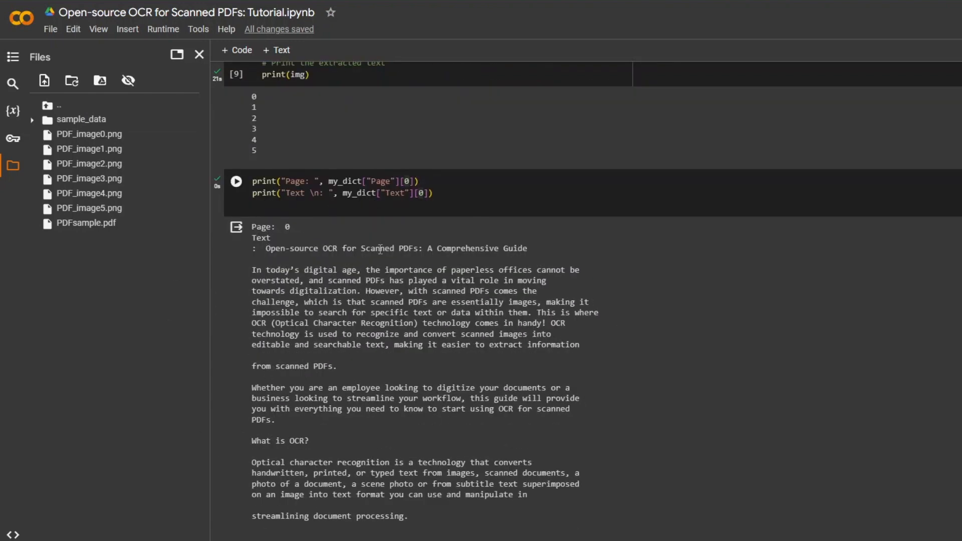
scroll("down", 3)
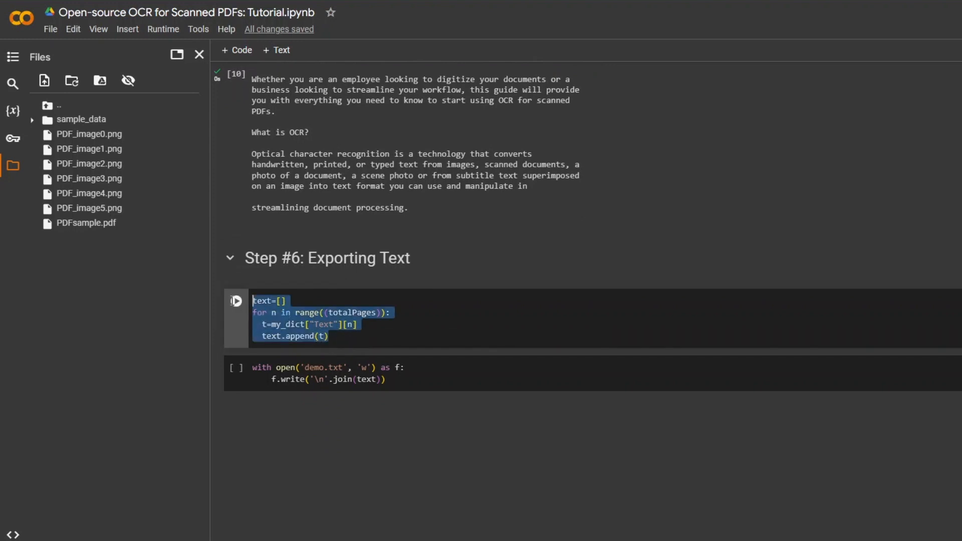
mouse_move(347, 358)
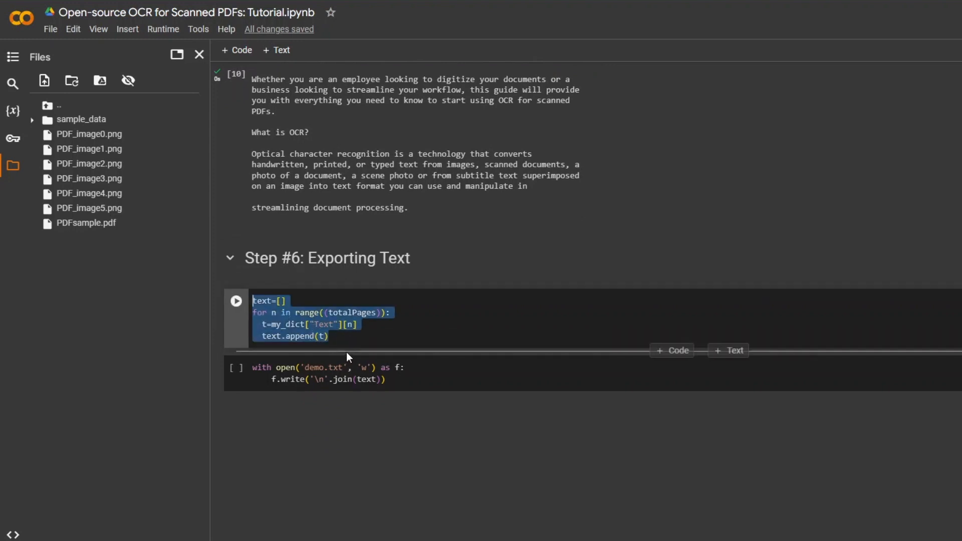
left_click(322, 336)
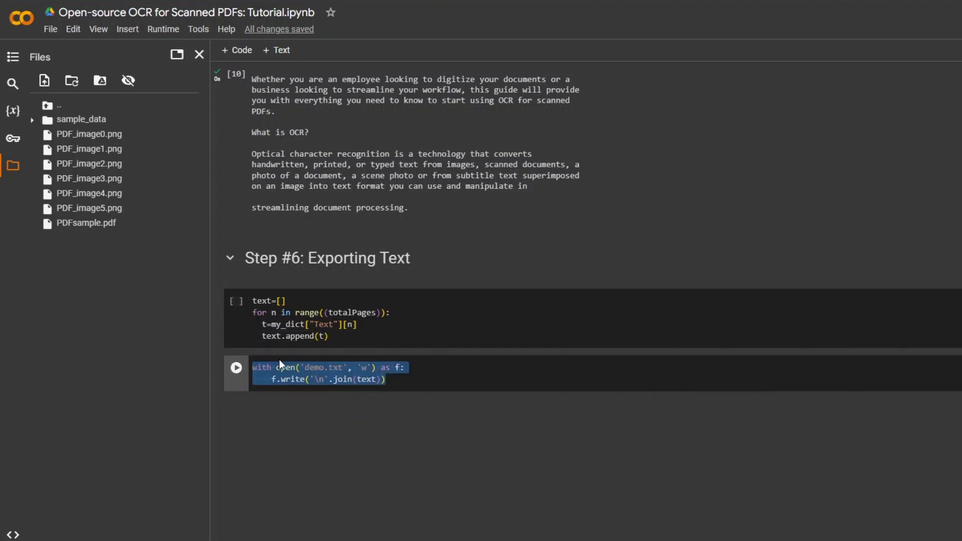
left_click(320, 366)
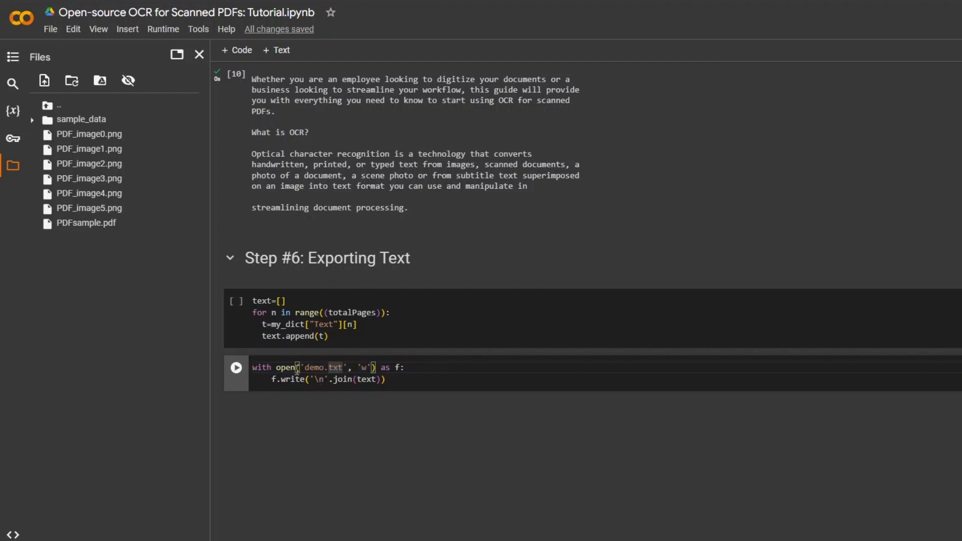
double_click(313, 367)
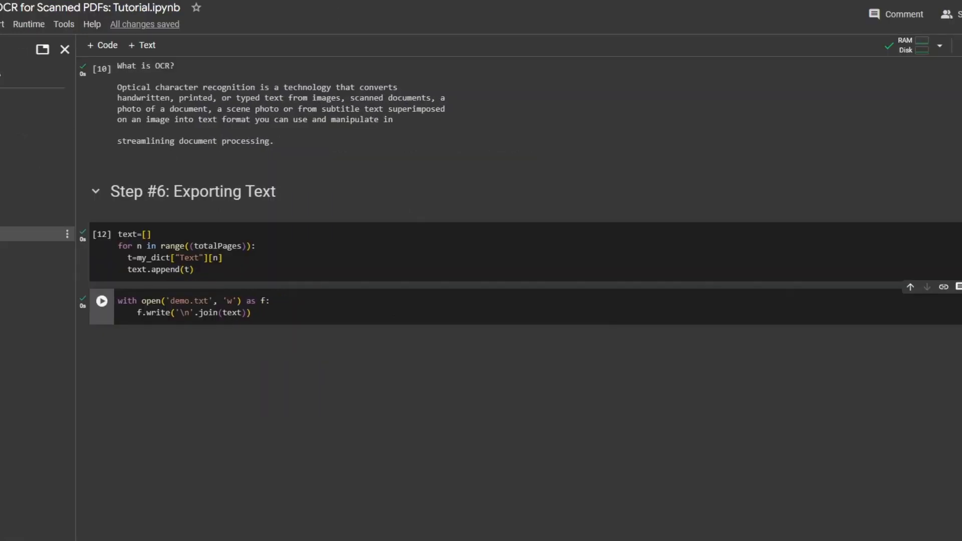
Step: Open demo.txt from the Files panel and scroll through the OCR text of all pages
left_click(101, 301)
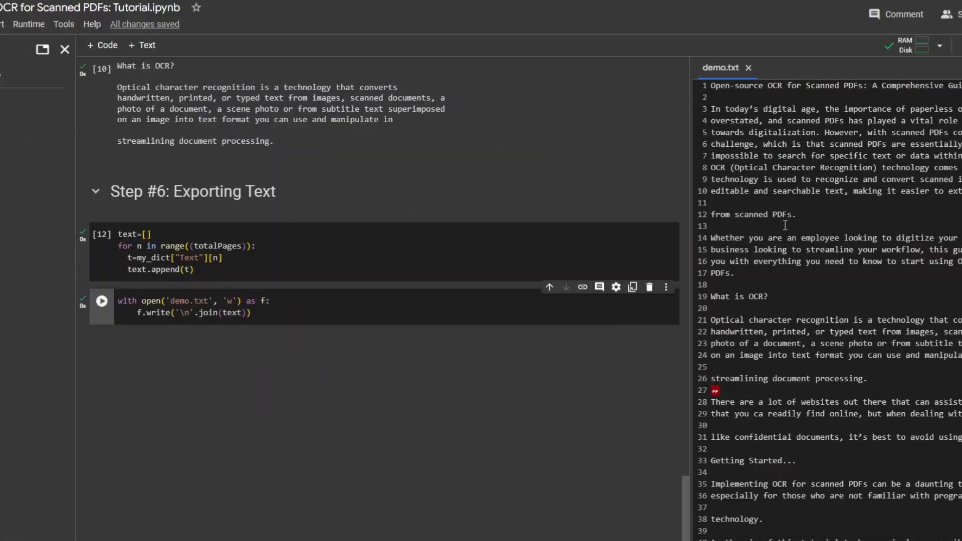
scroll("down", 3)
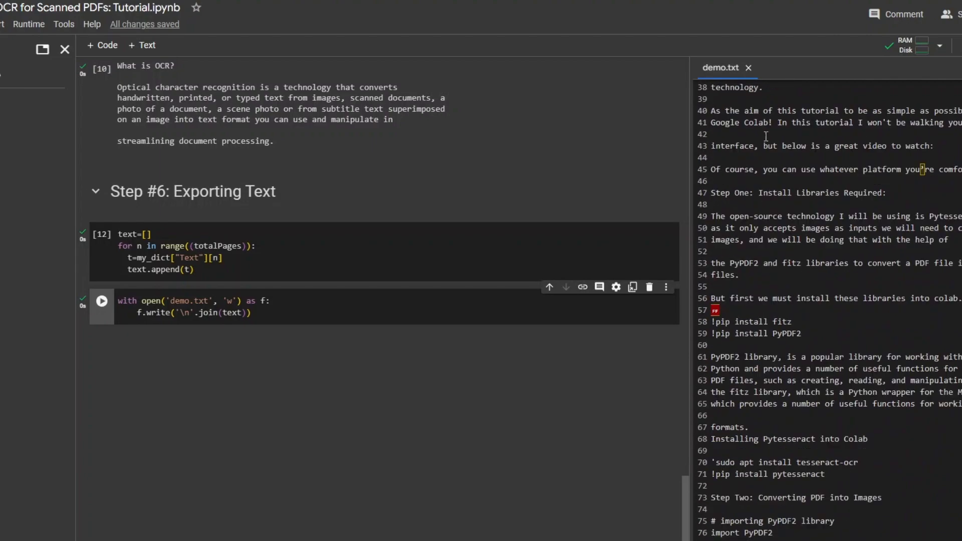
scroll("down", 3)
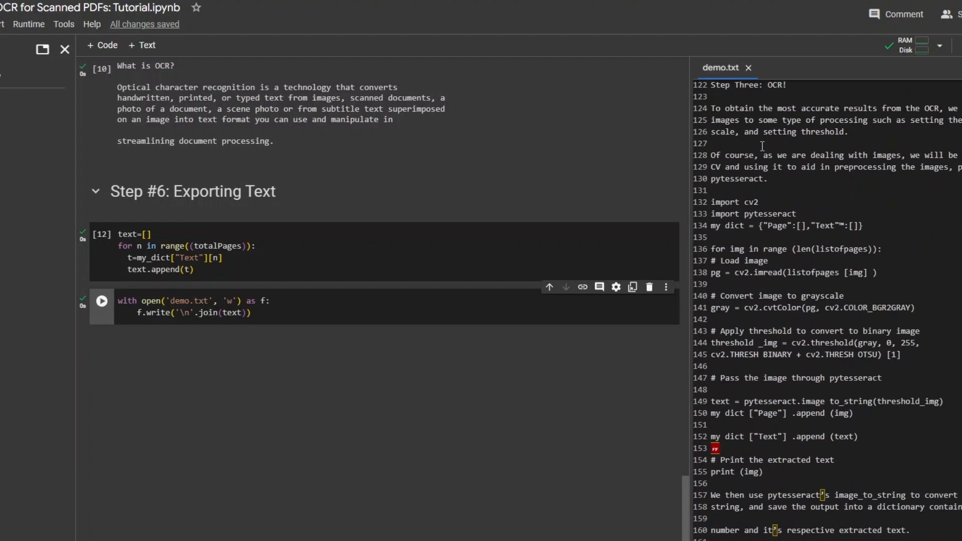
scroll("up", 3)
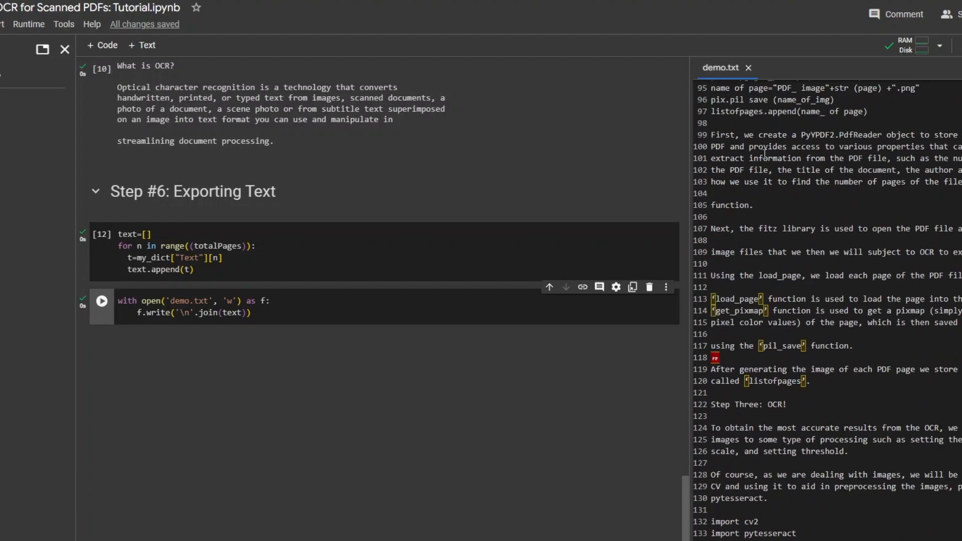
scroll("up", 3)
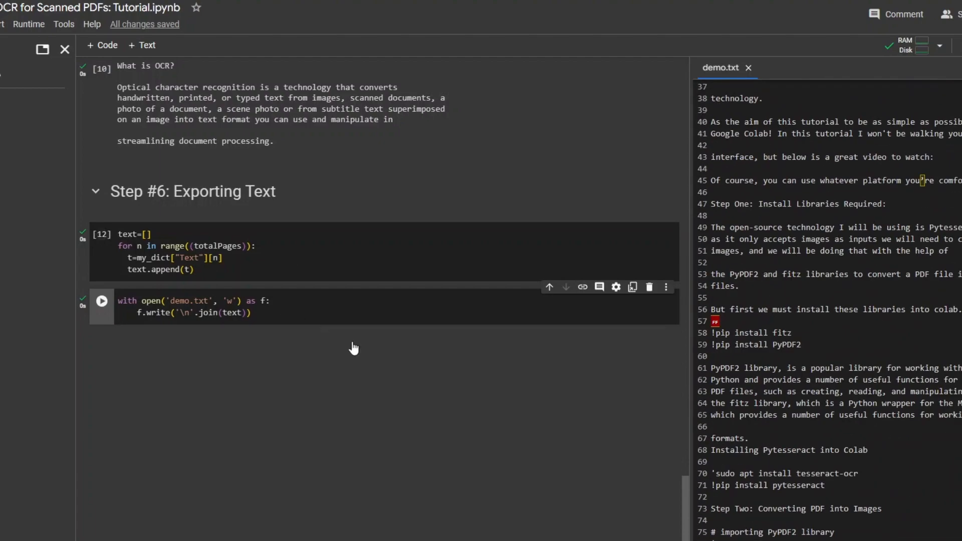